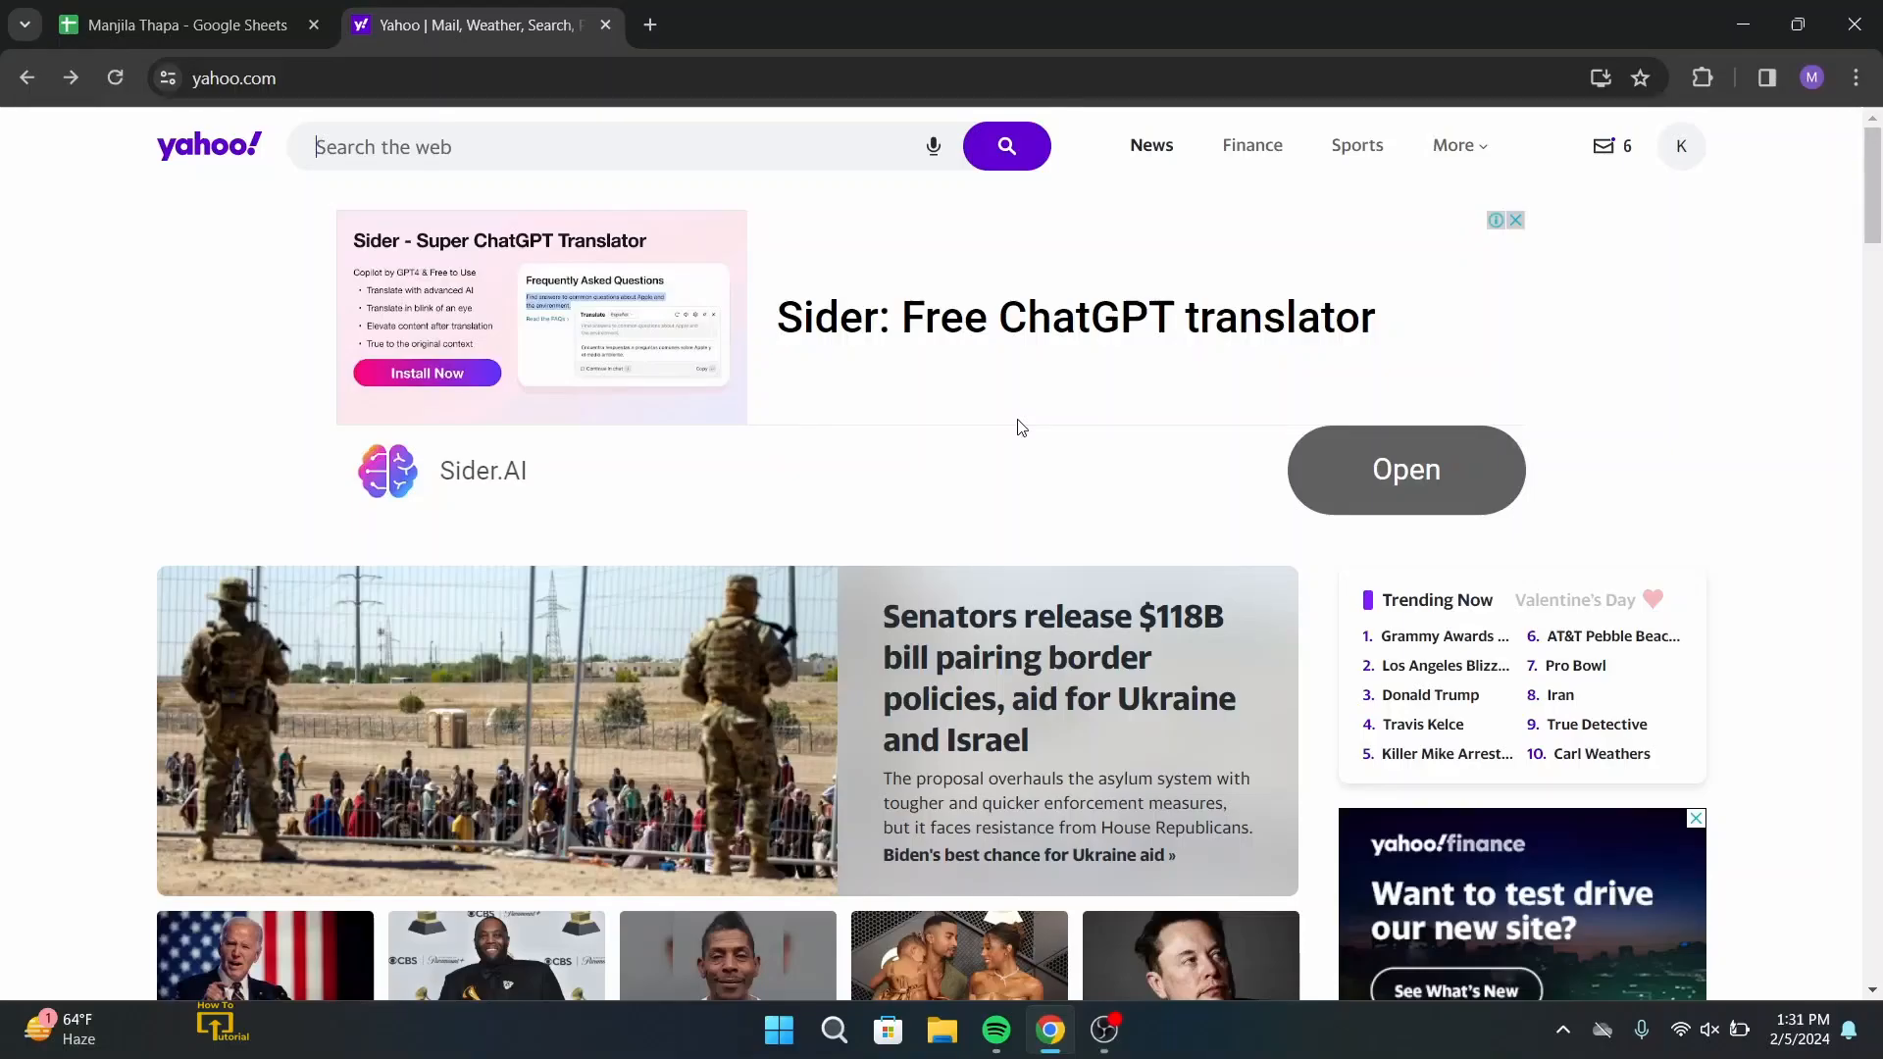
mouse_move(1040, 421)
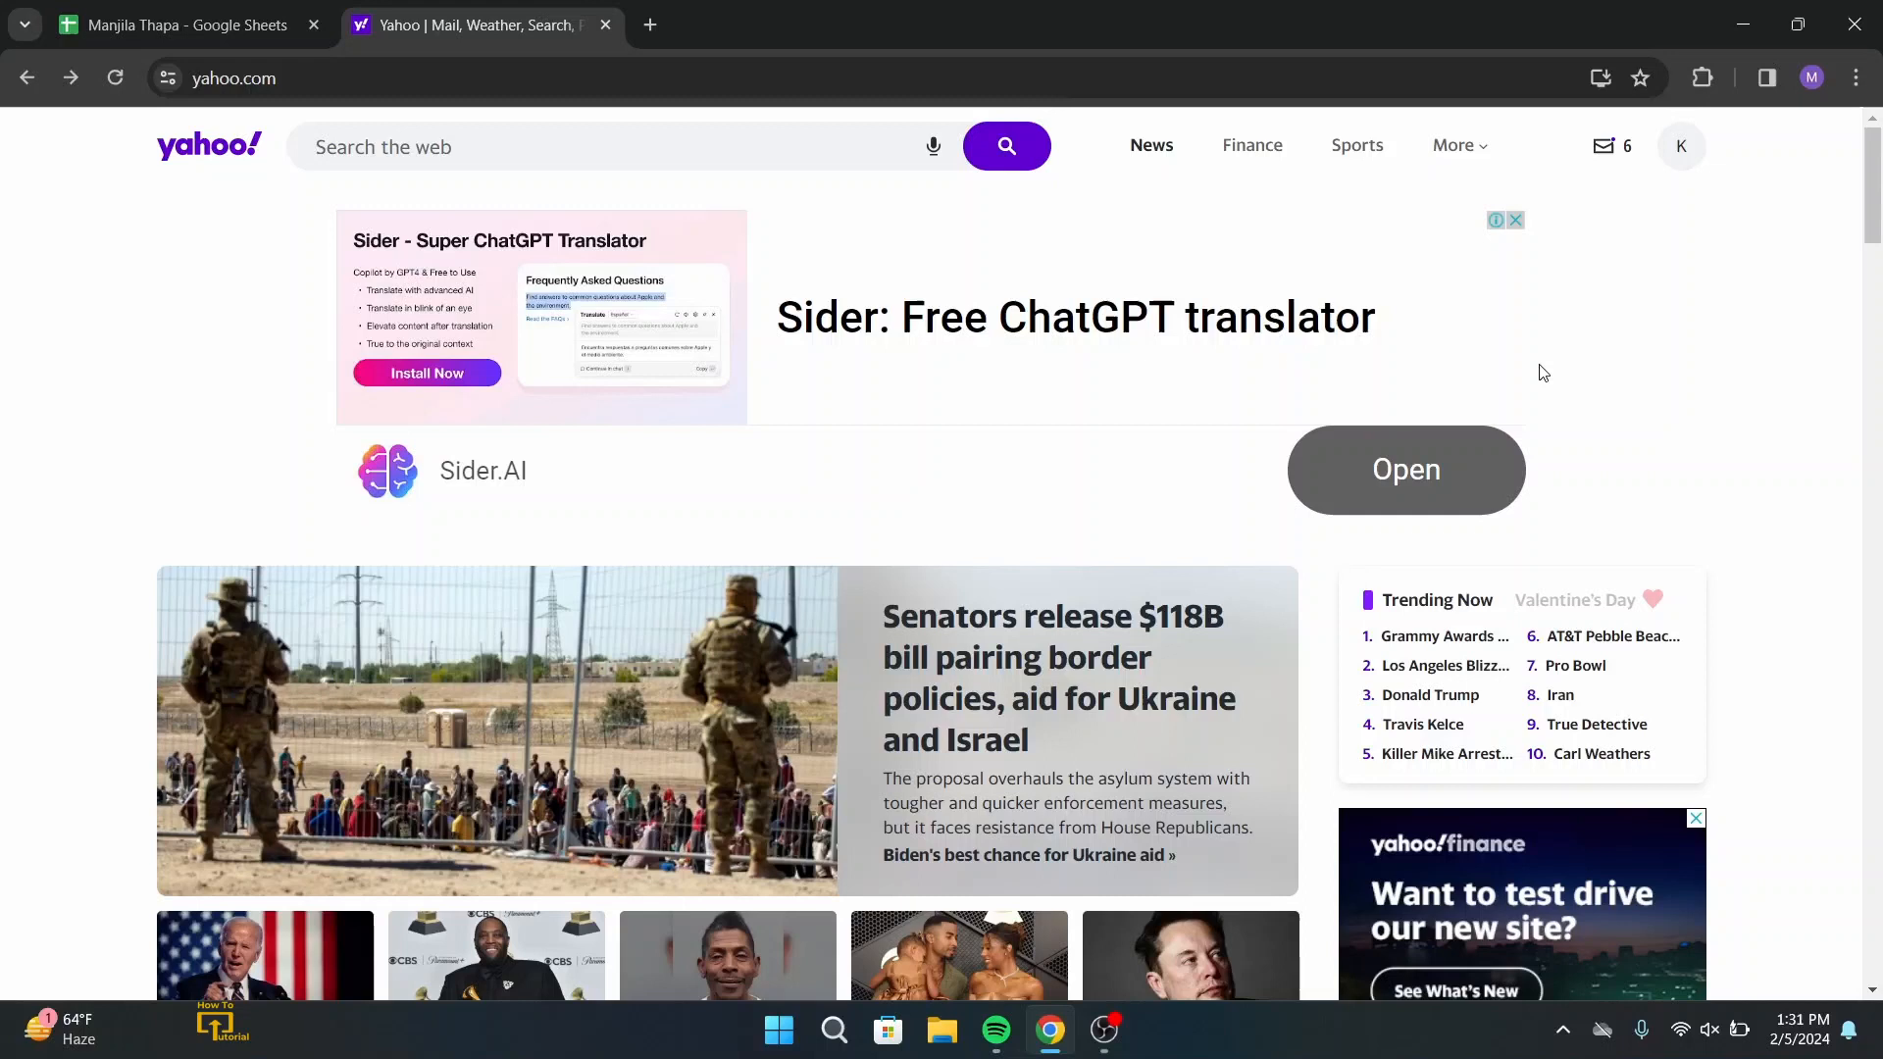
Open the Yahoo account Overview page from the profile menu's Account section
left_click(1515, 220)
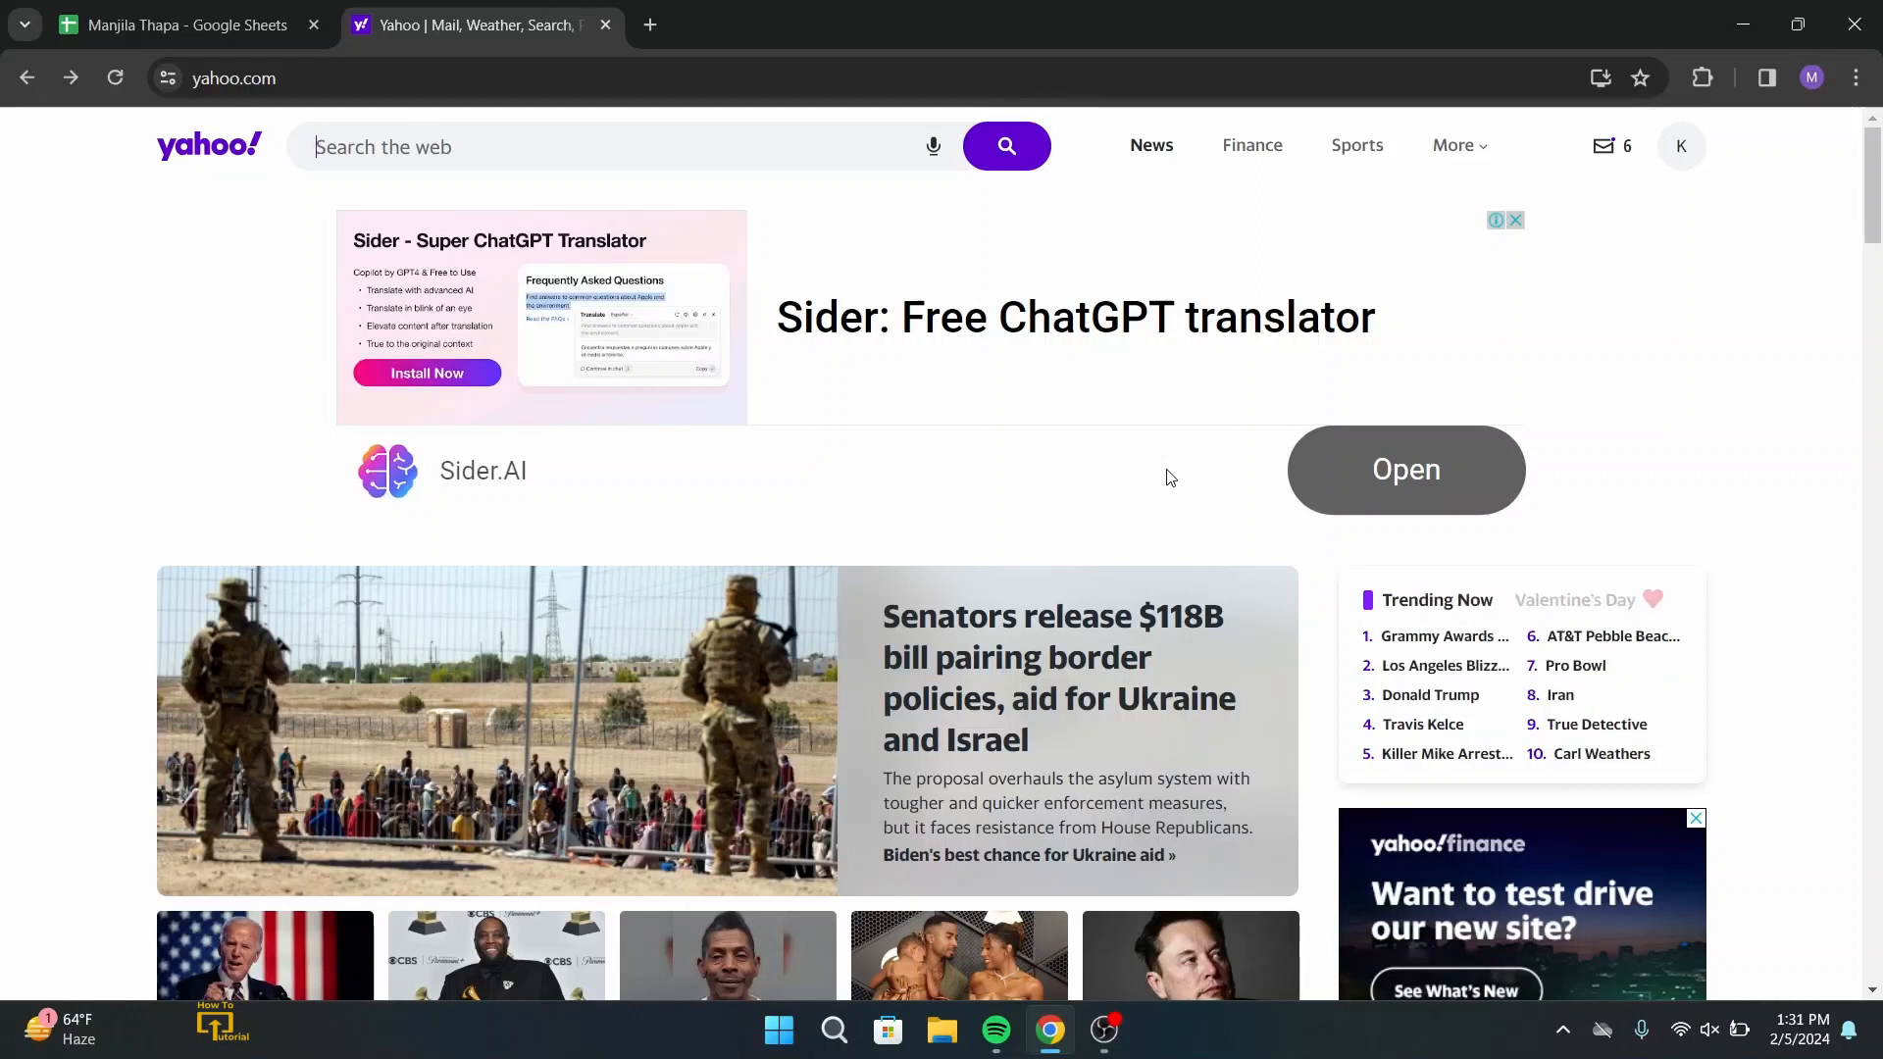
mouse_move(961, 517)
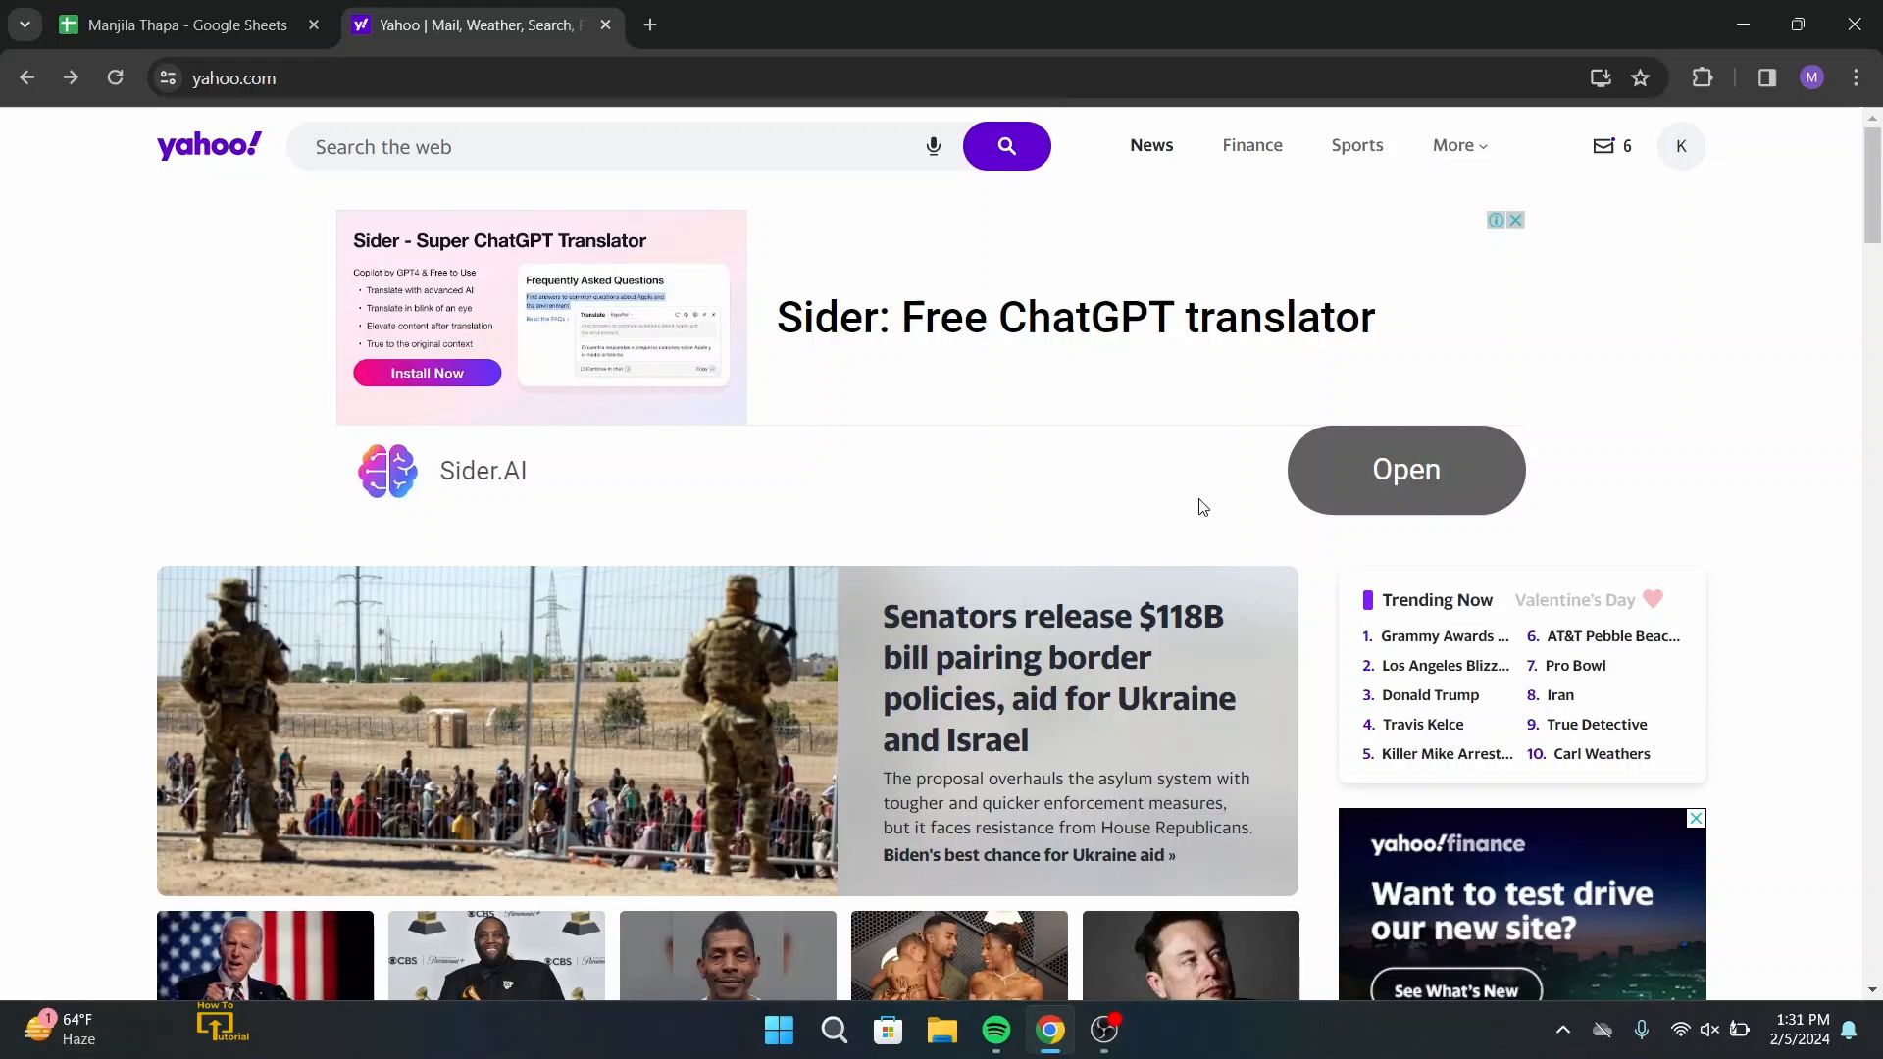
mouse_move(1556, 248)
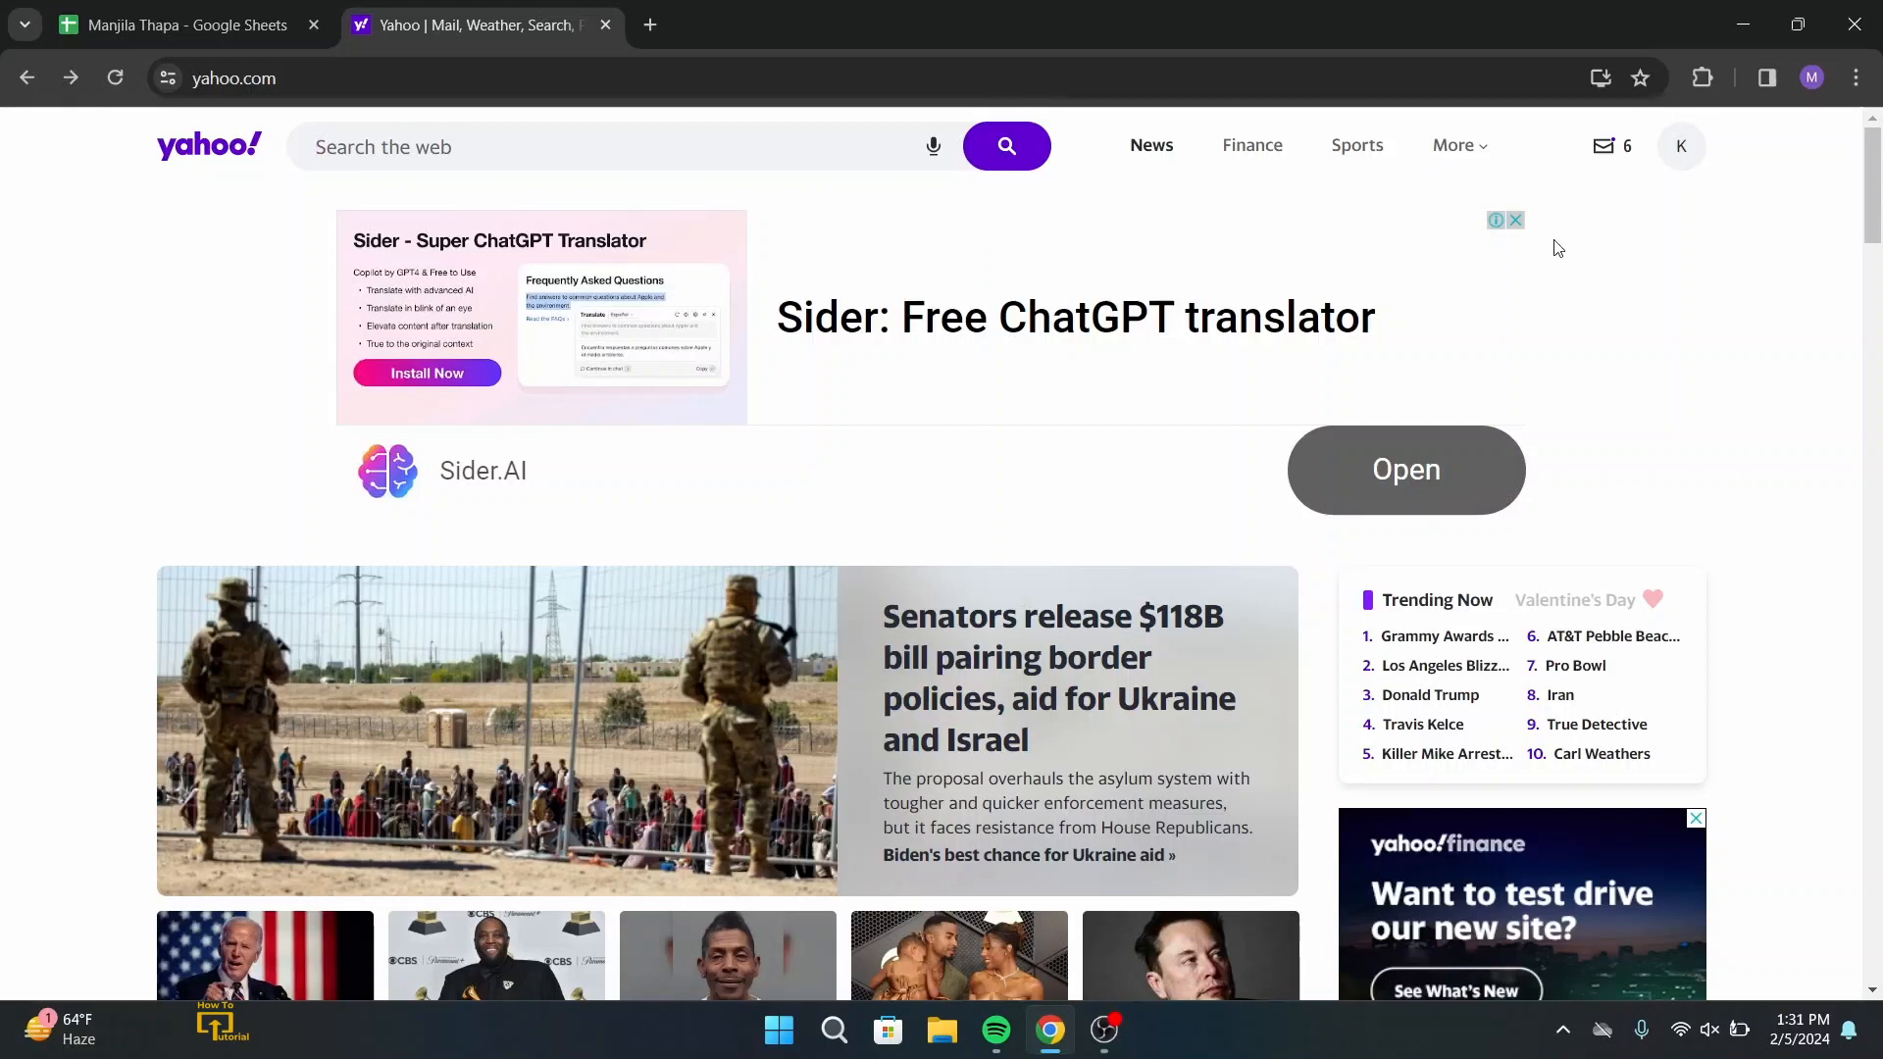
mouse_move(1756, 191)
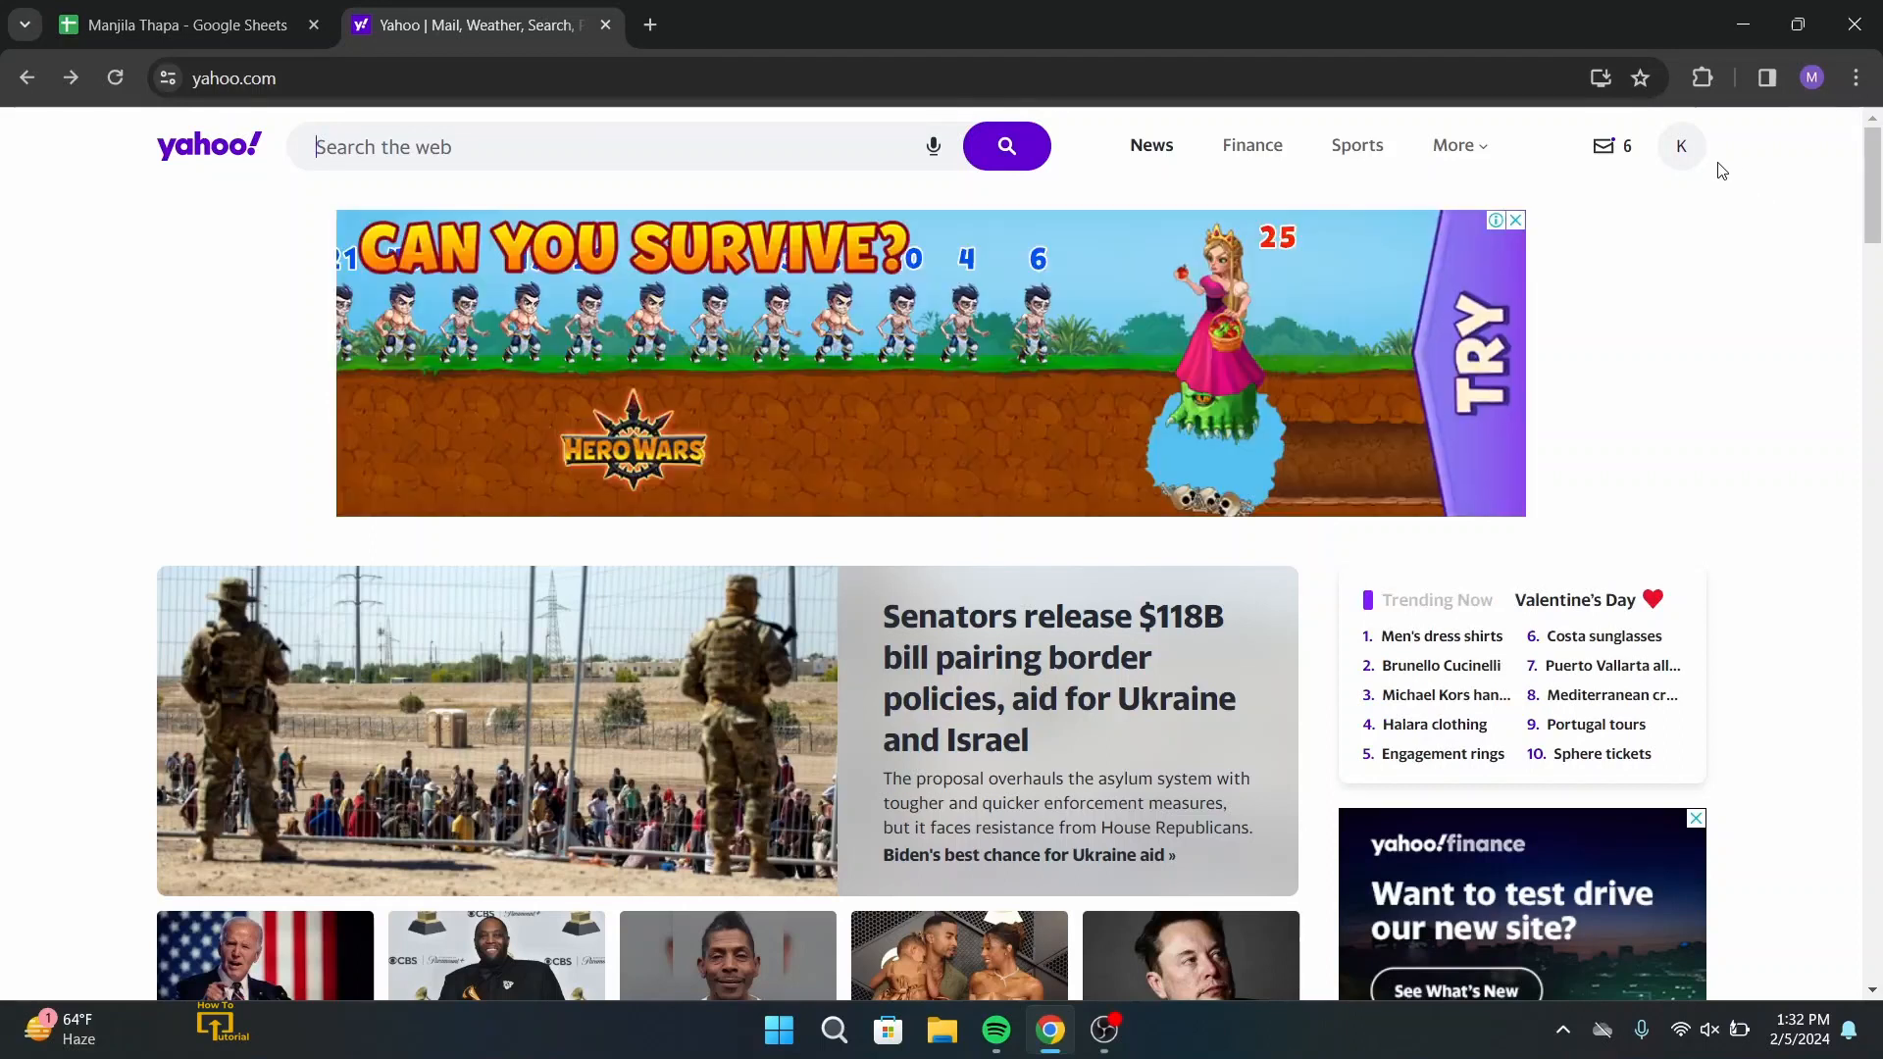
left_click(1679, 145)
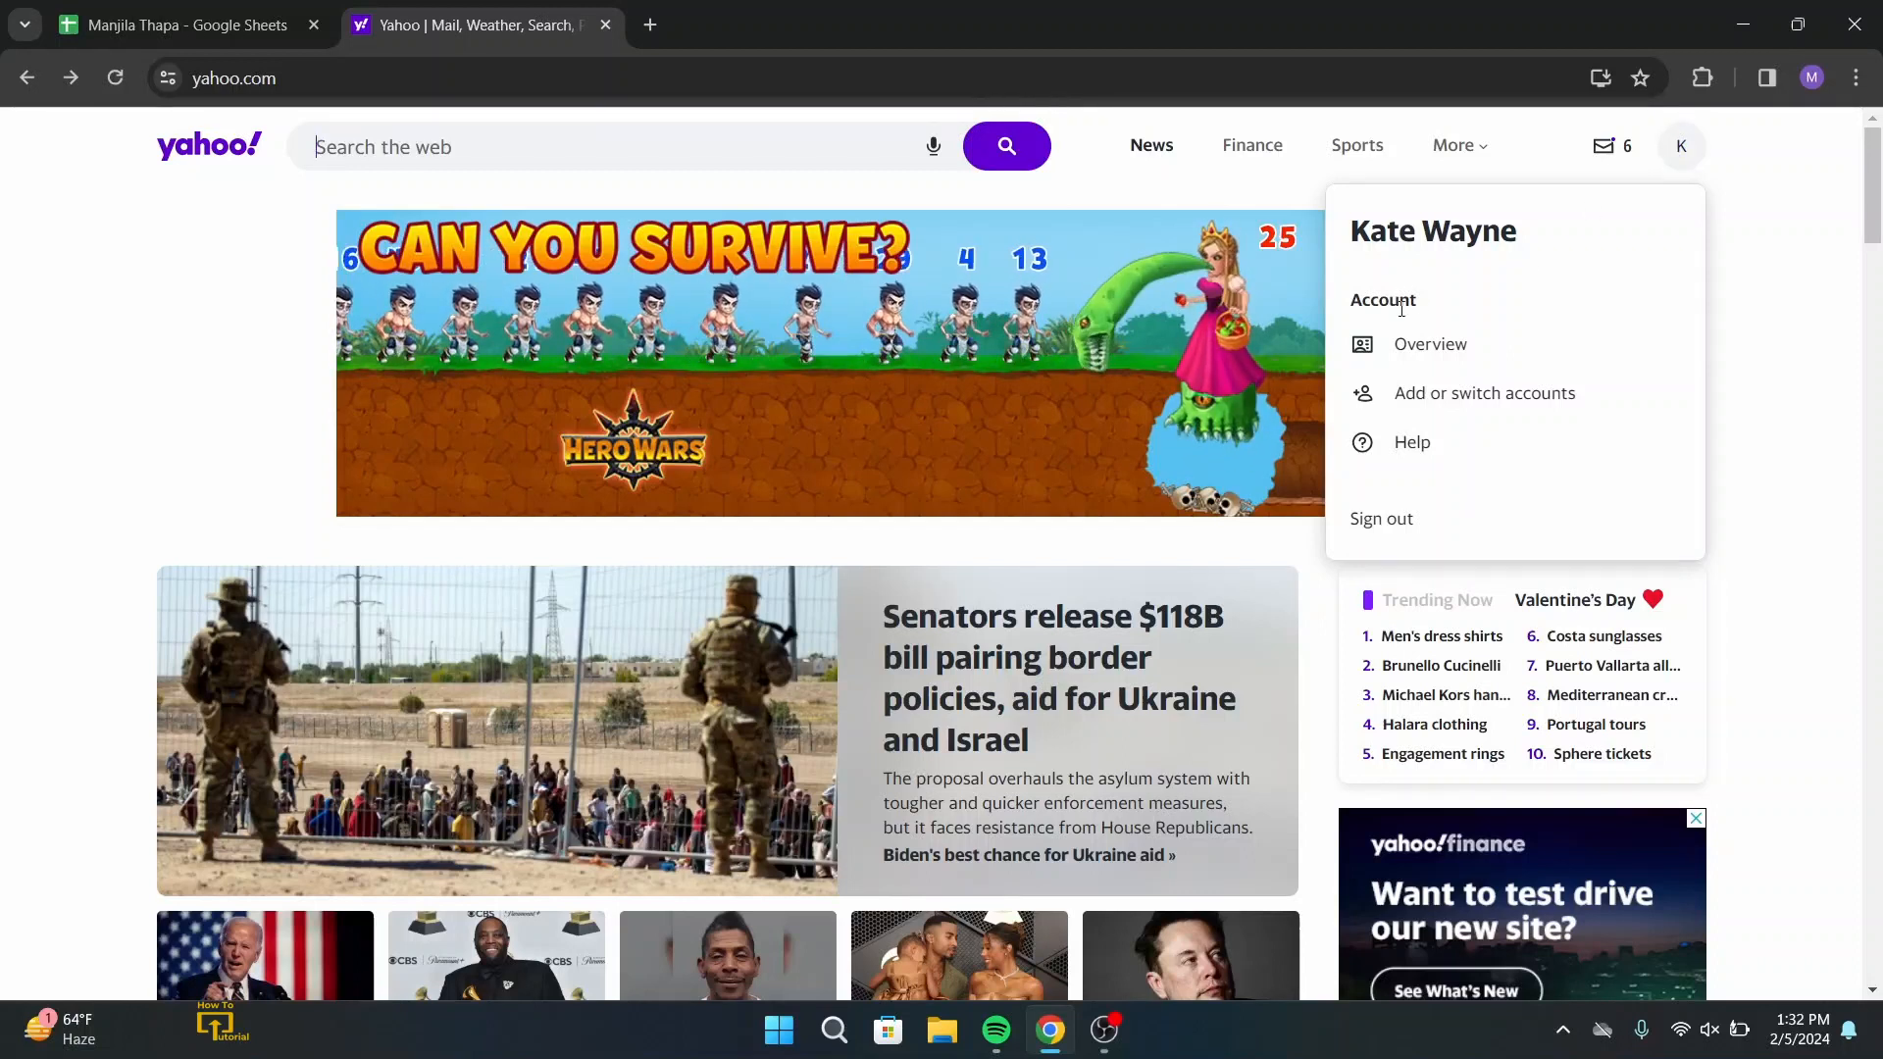
mouse_move(1429, 343)
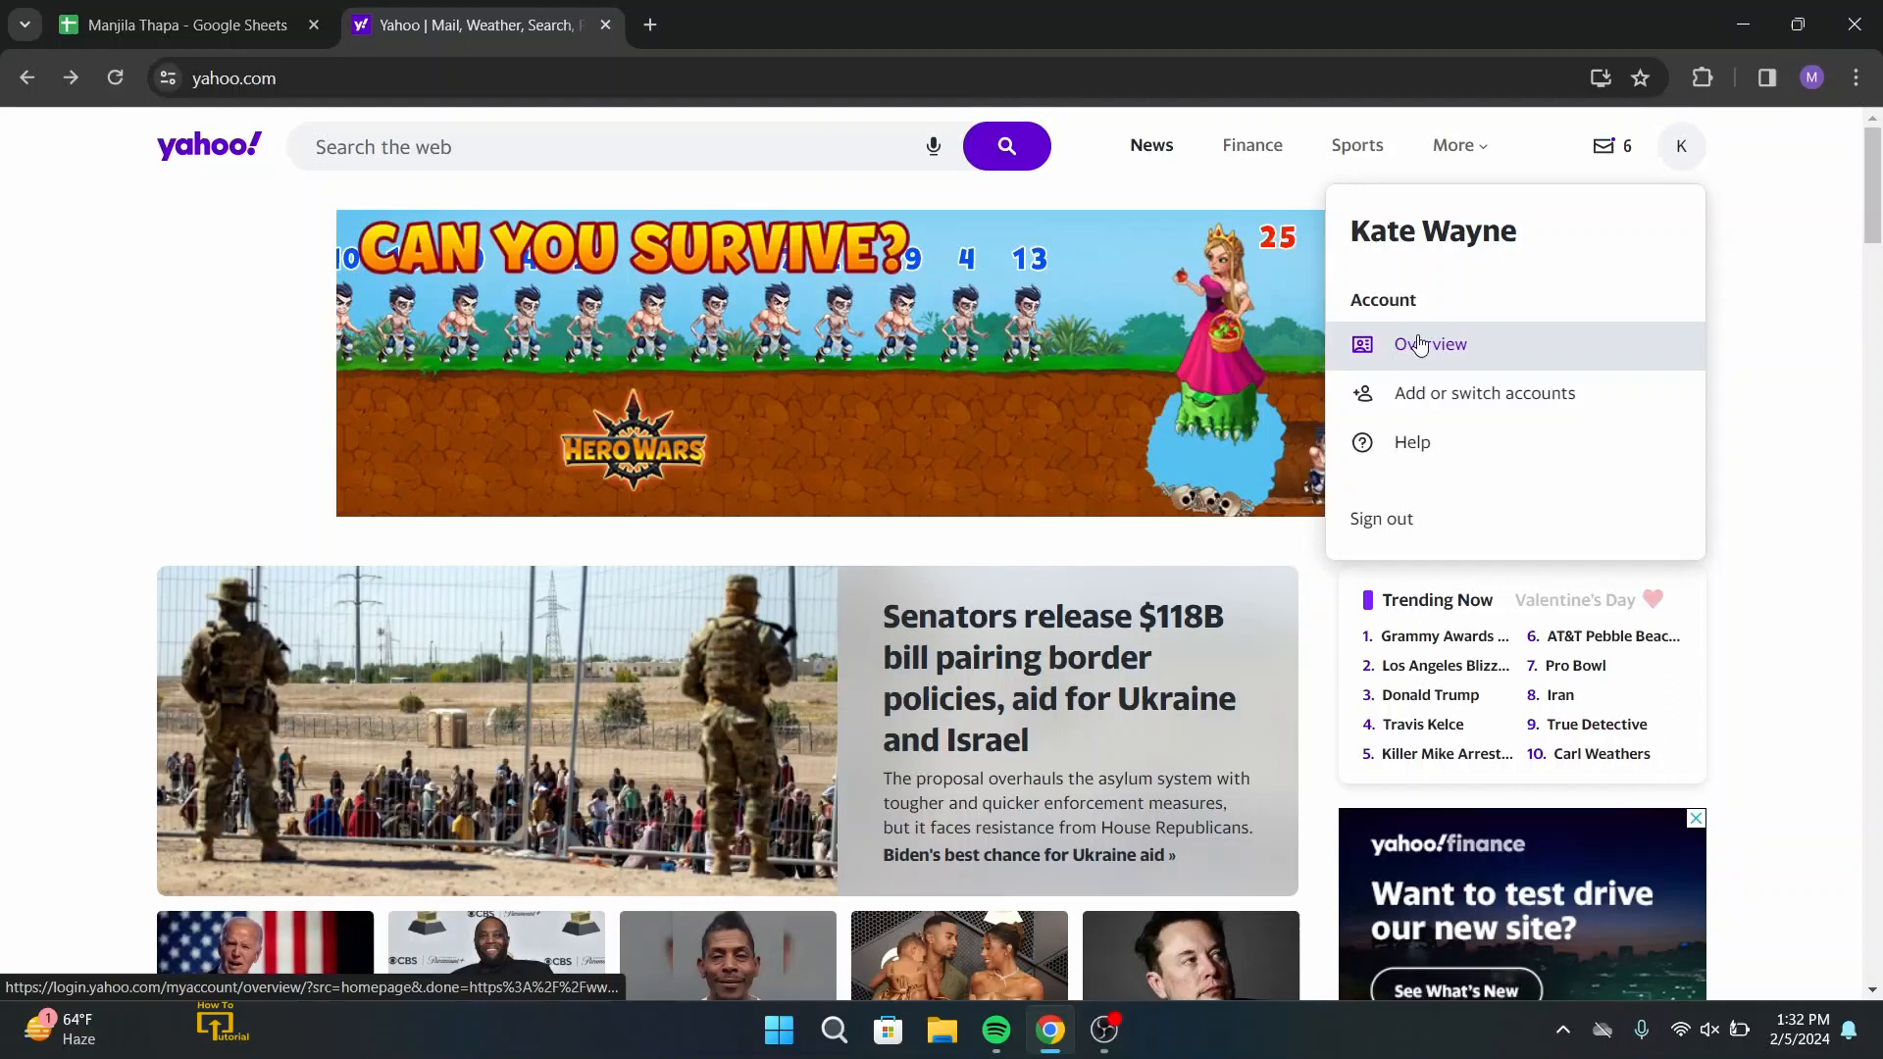
left_click(1430, 345)
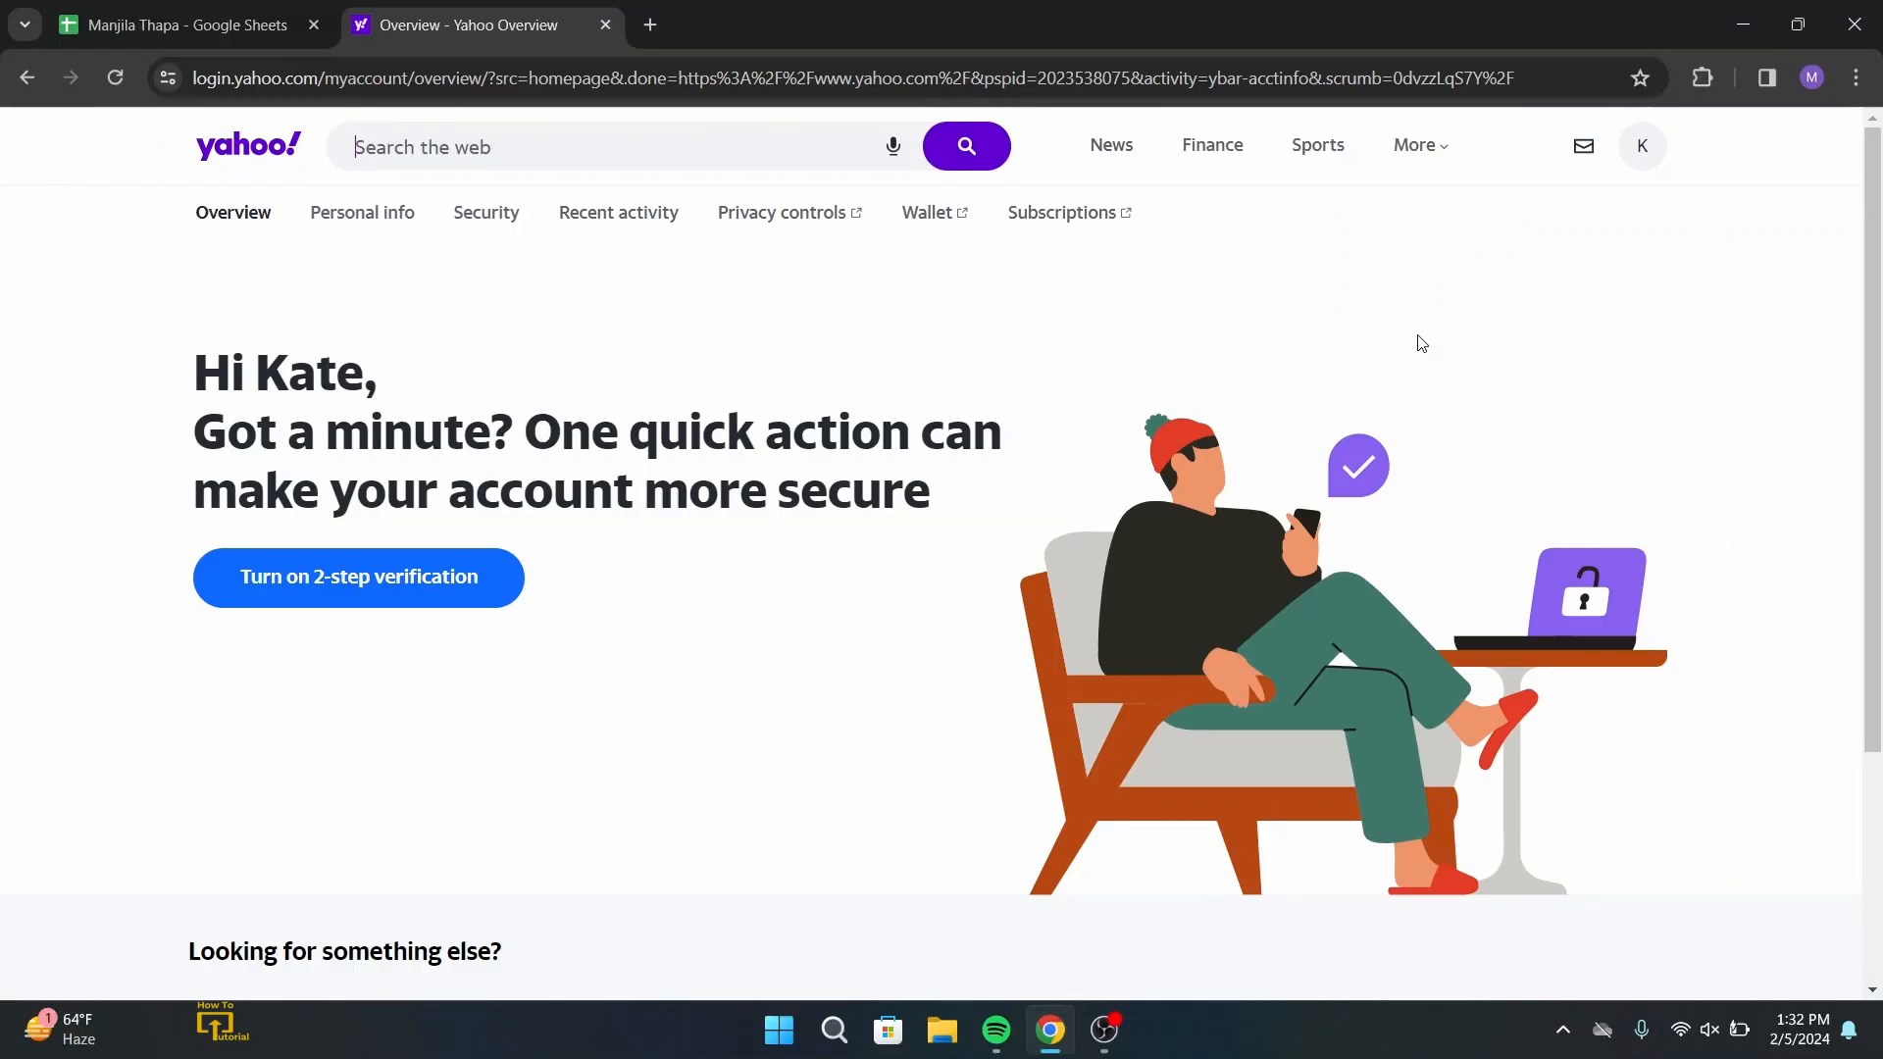
mouse_move(624, 250)
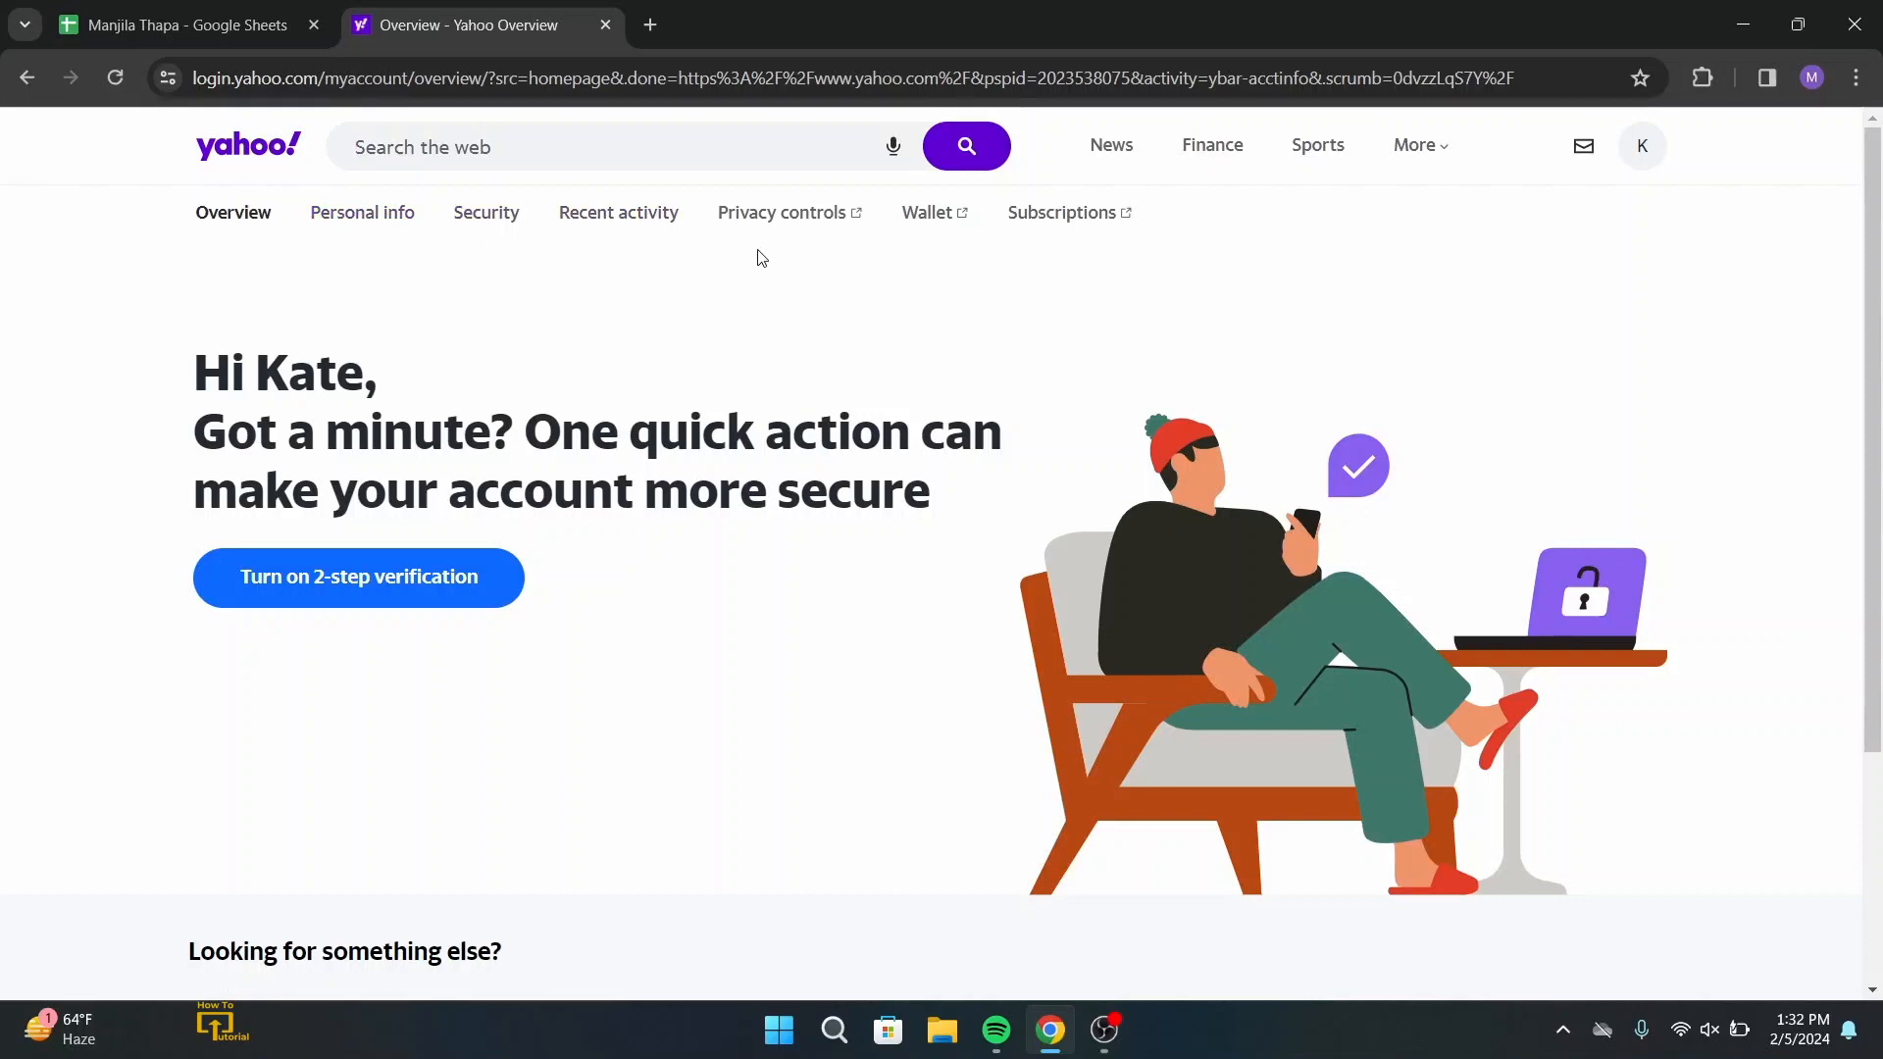
mouse_move(888, 270)
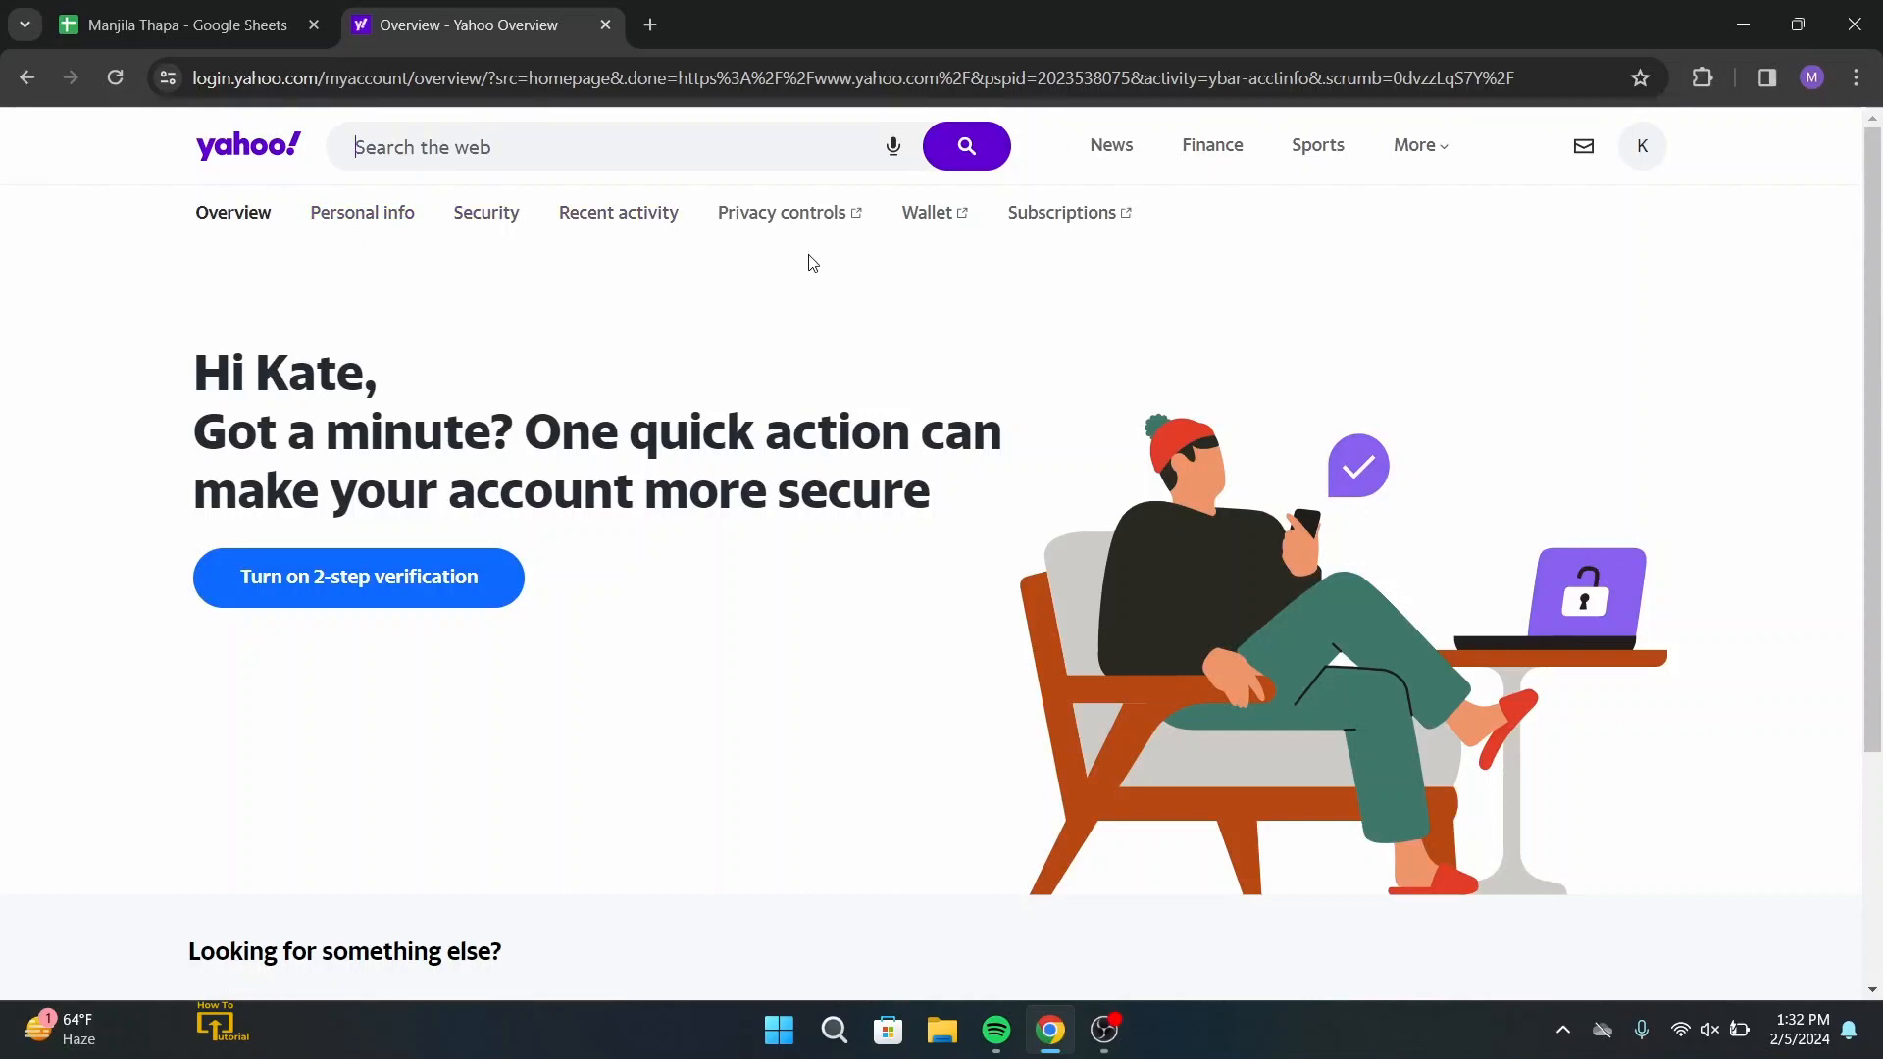
Open the Privacy controls dashboard showing the Delete your Yahoo account option
left_click(782, 213)
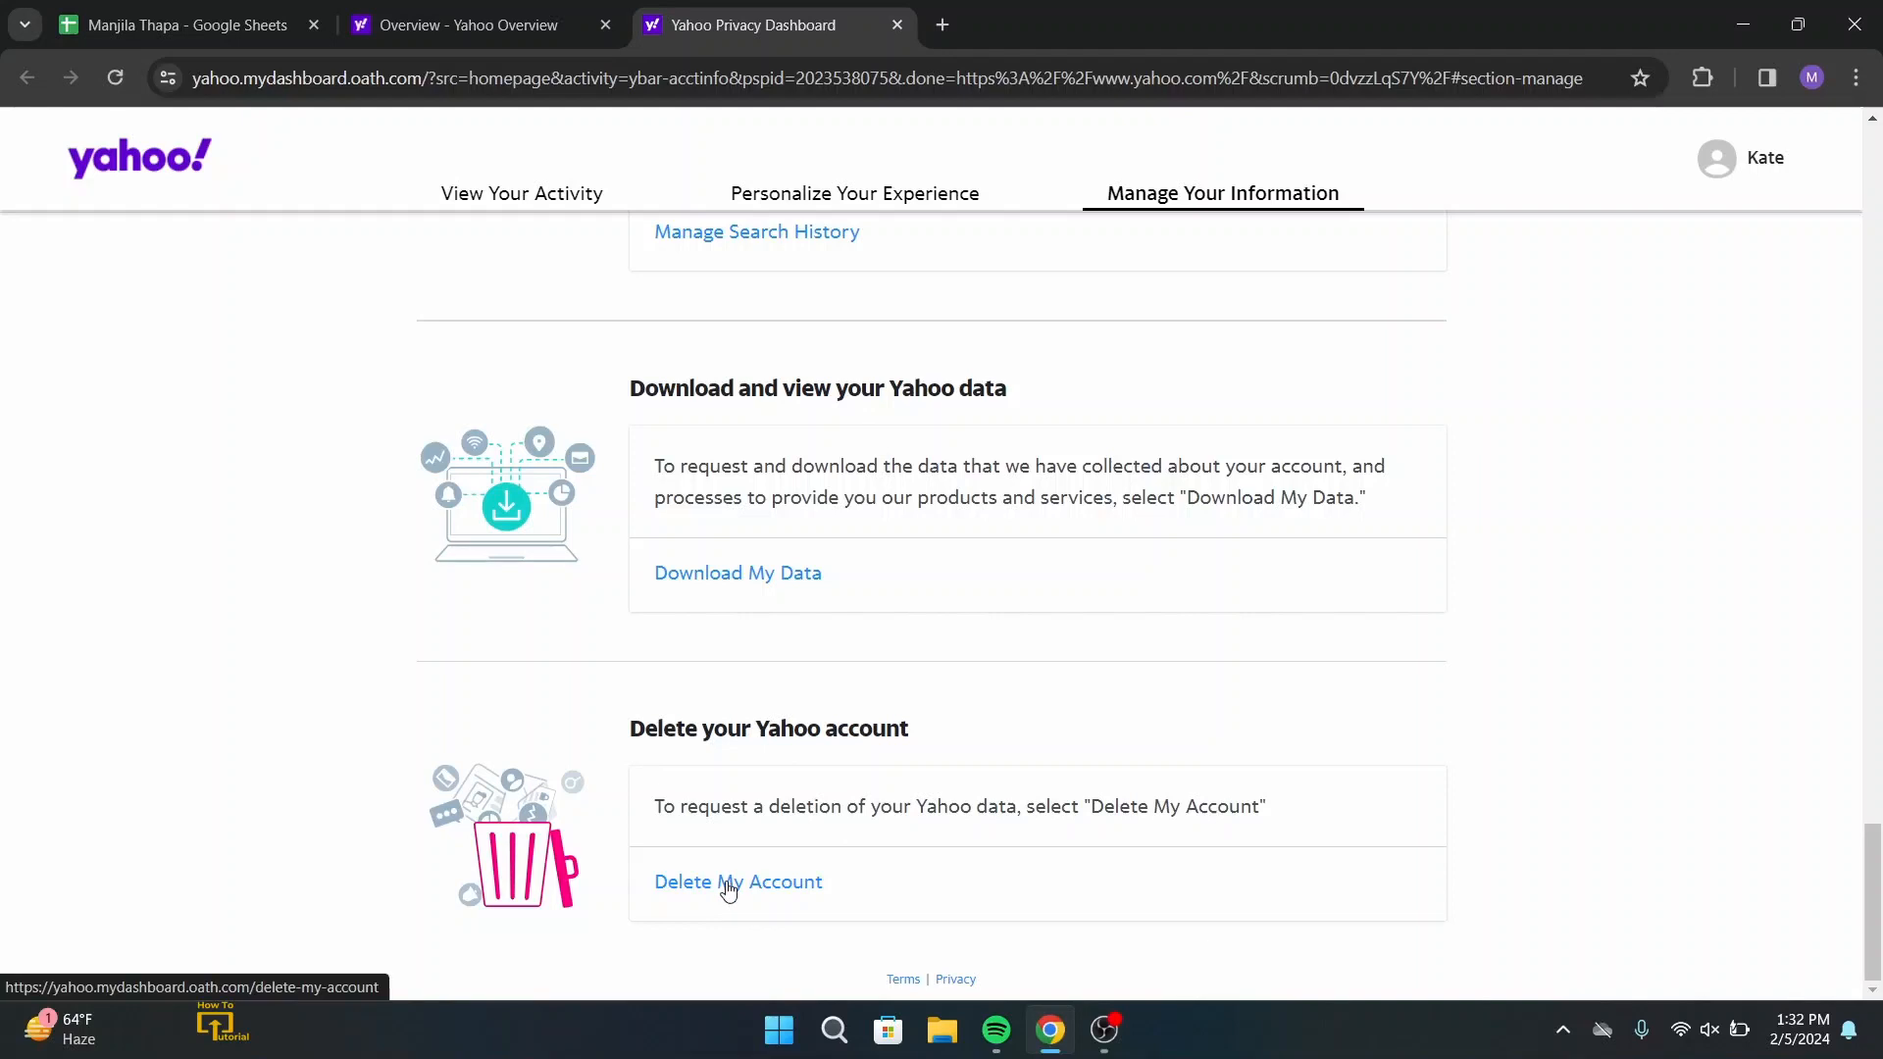
Start account deletion and scroll through the termination warnings and waiting-period details
left_click(738, 882)
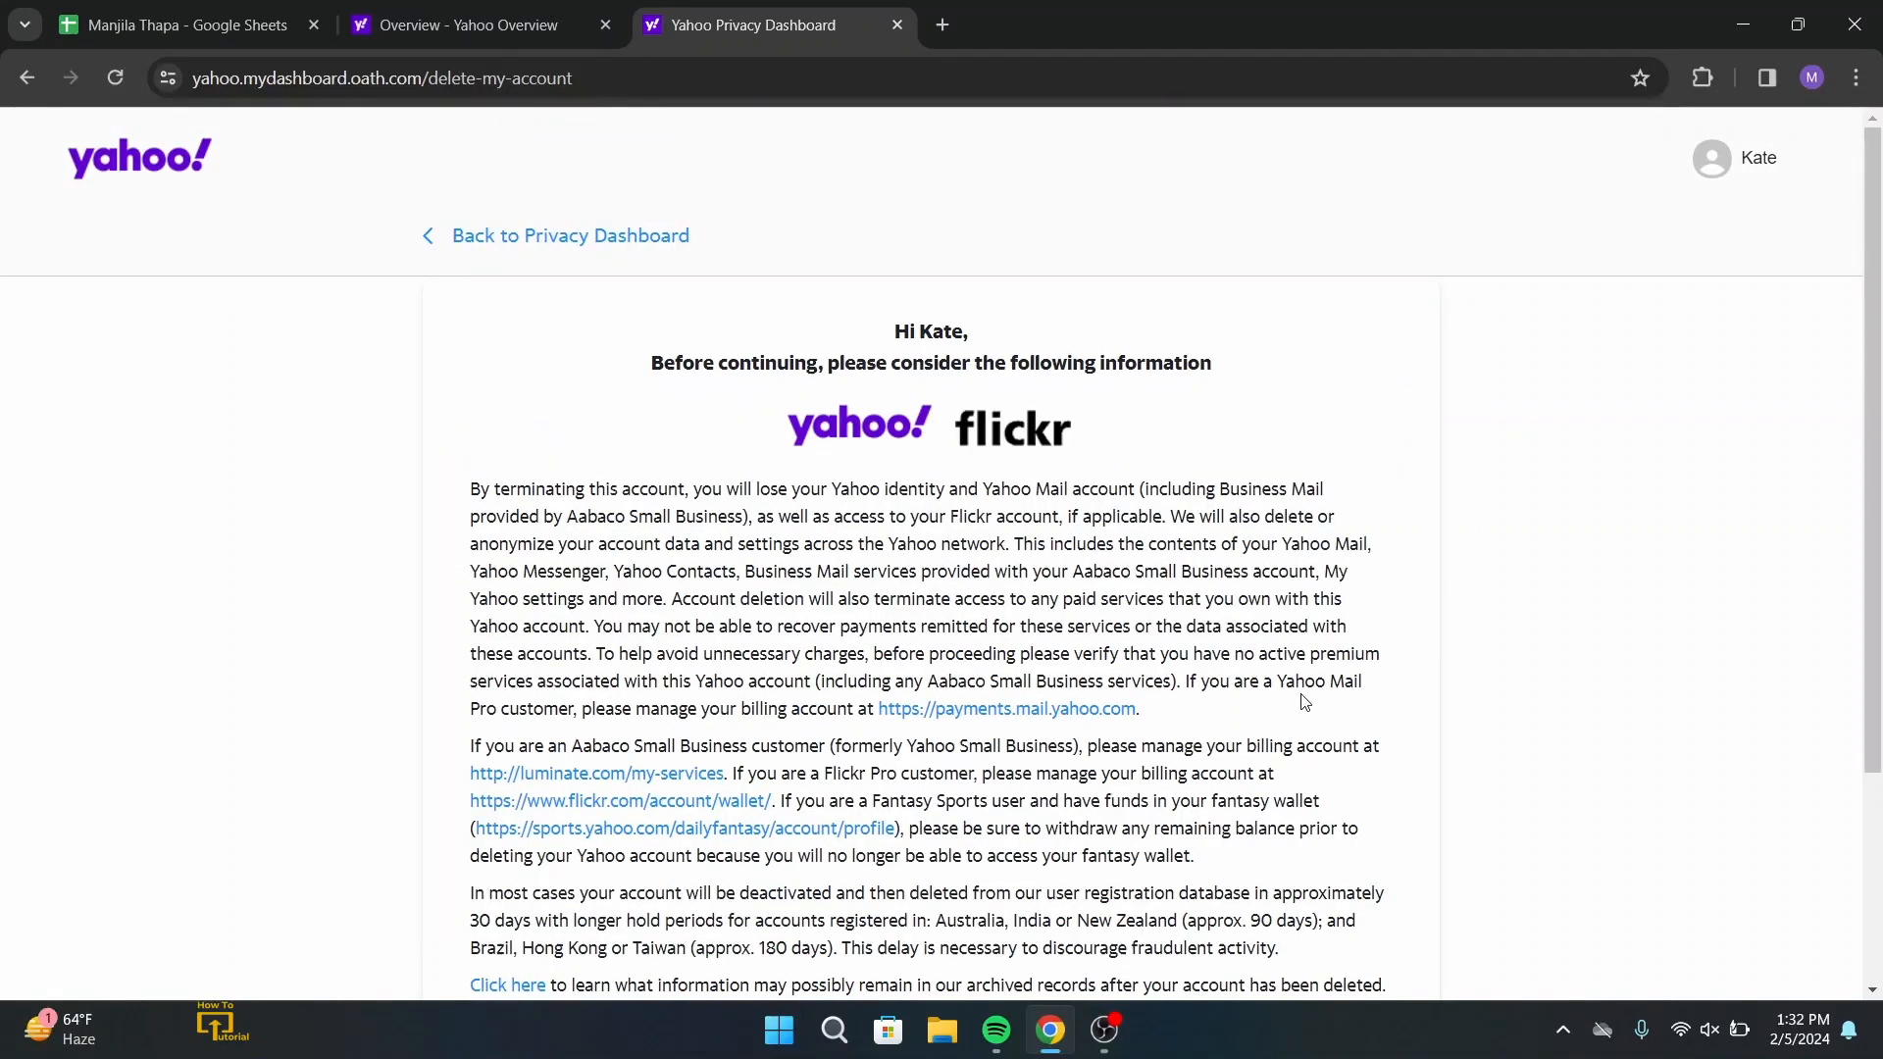
mouse_move(1107, 840)
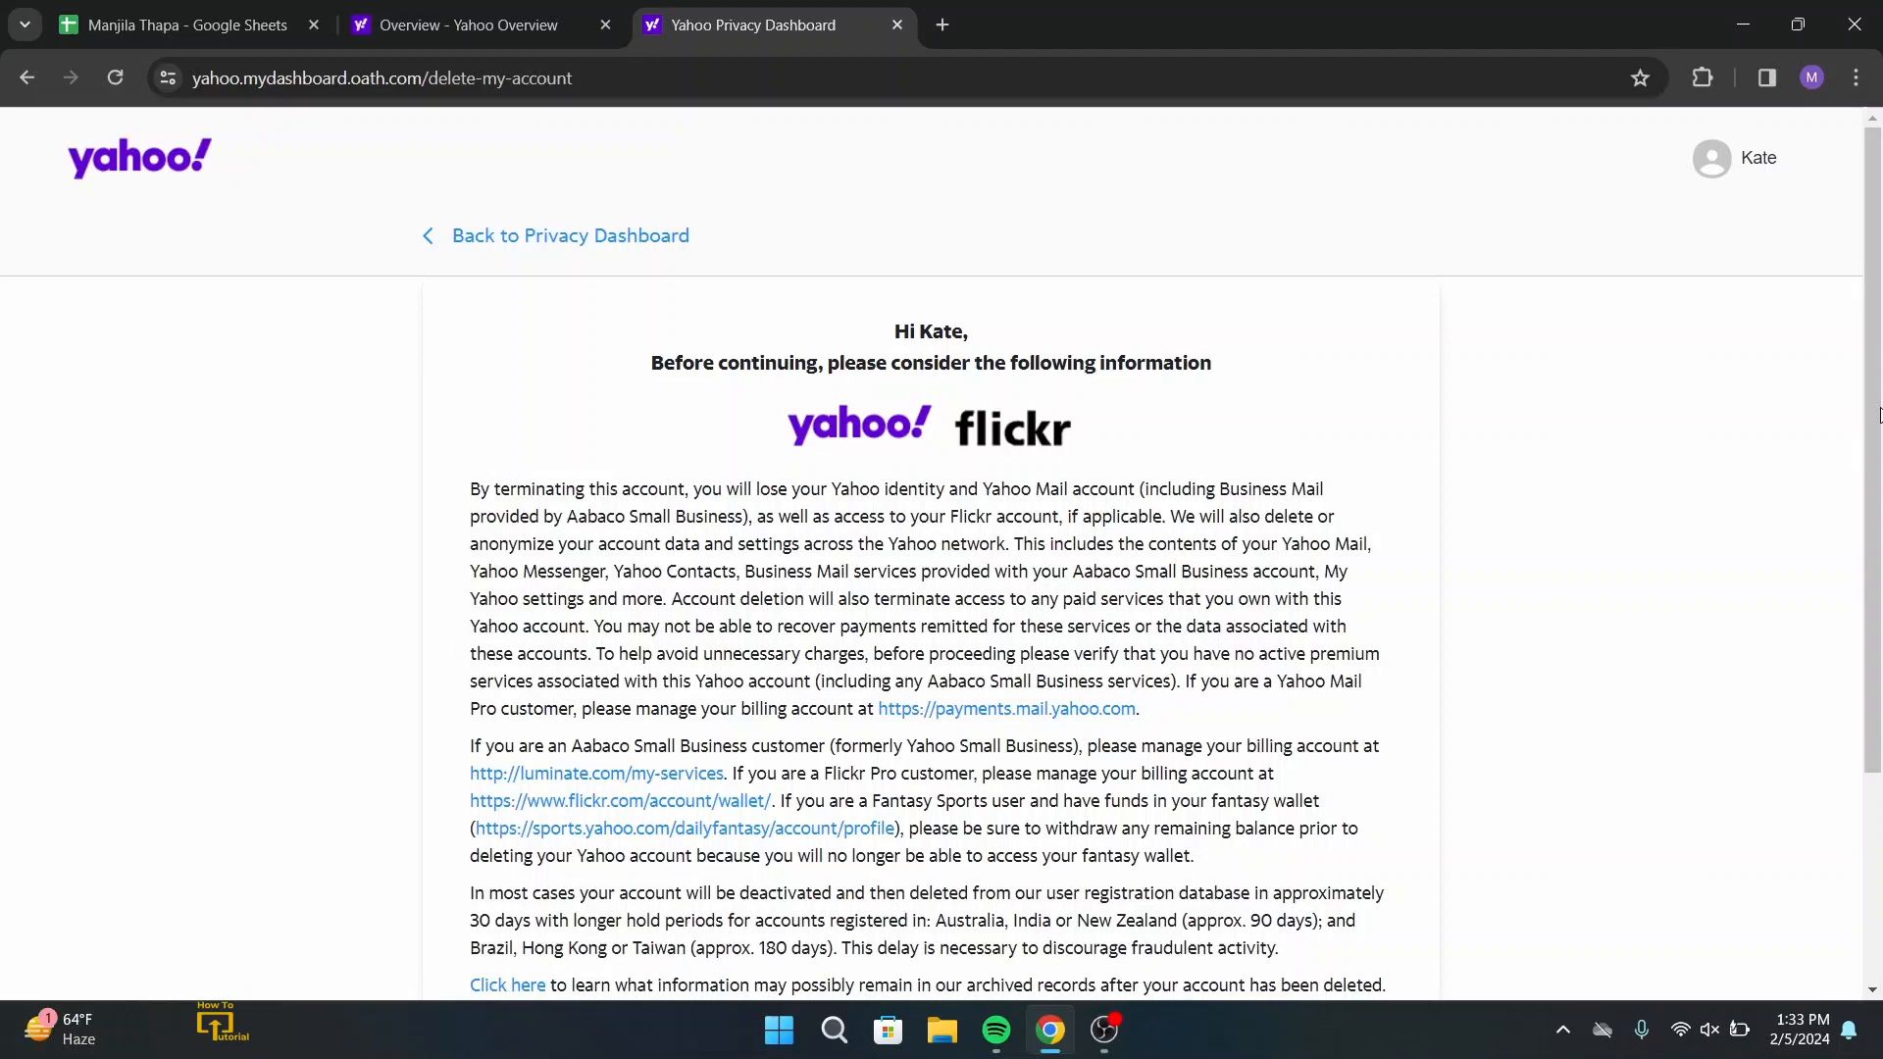
scroll("down", 3)
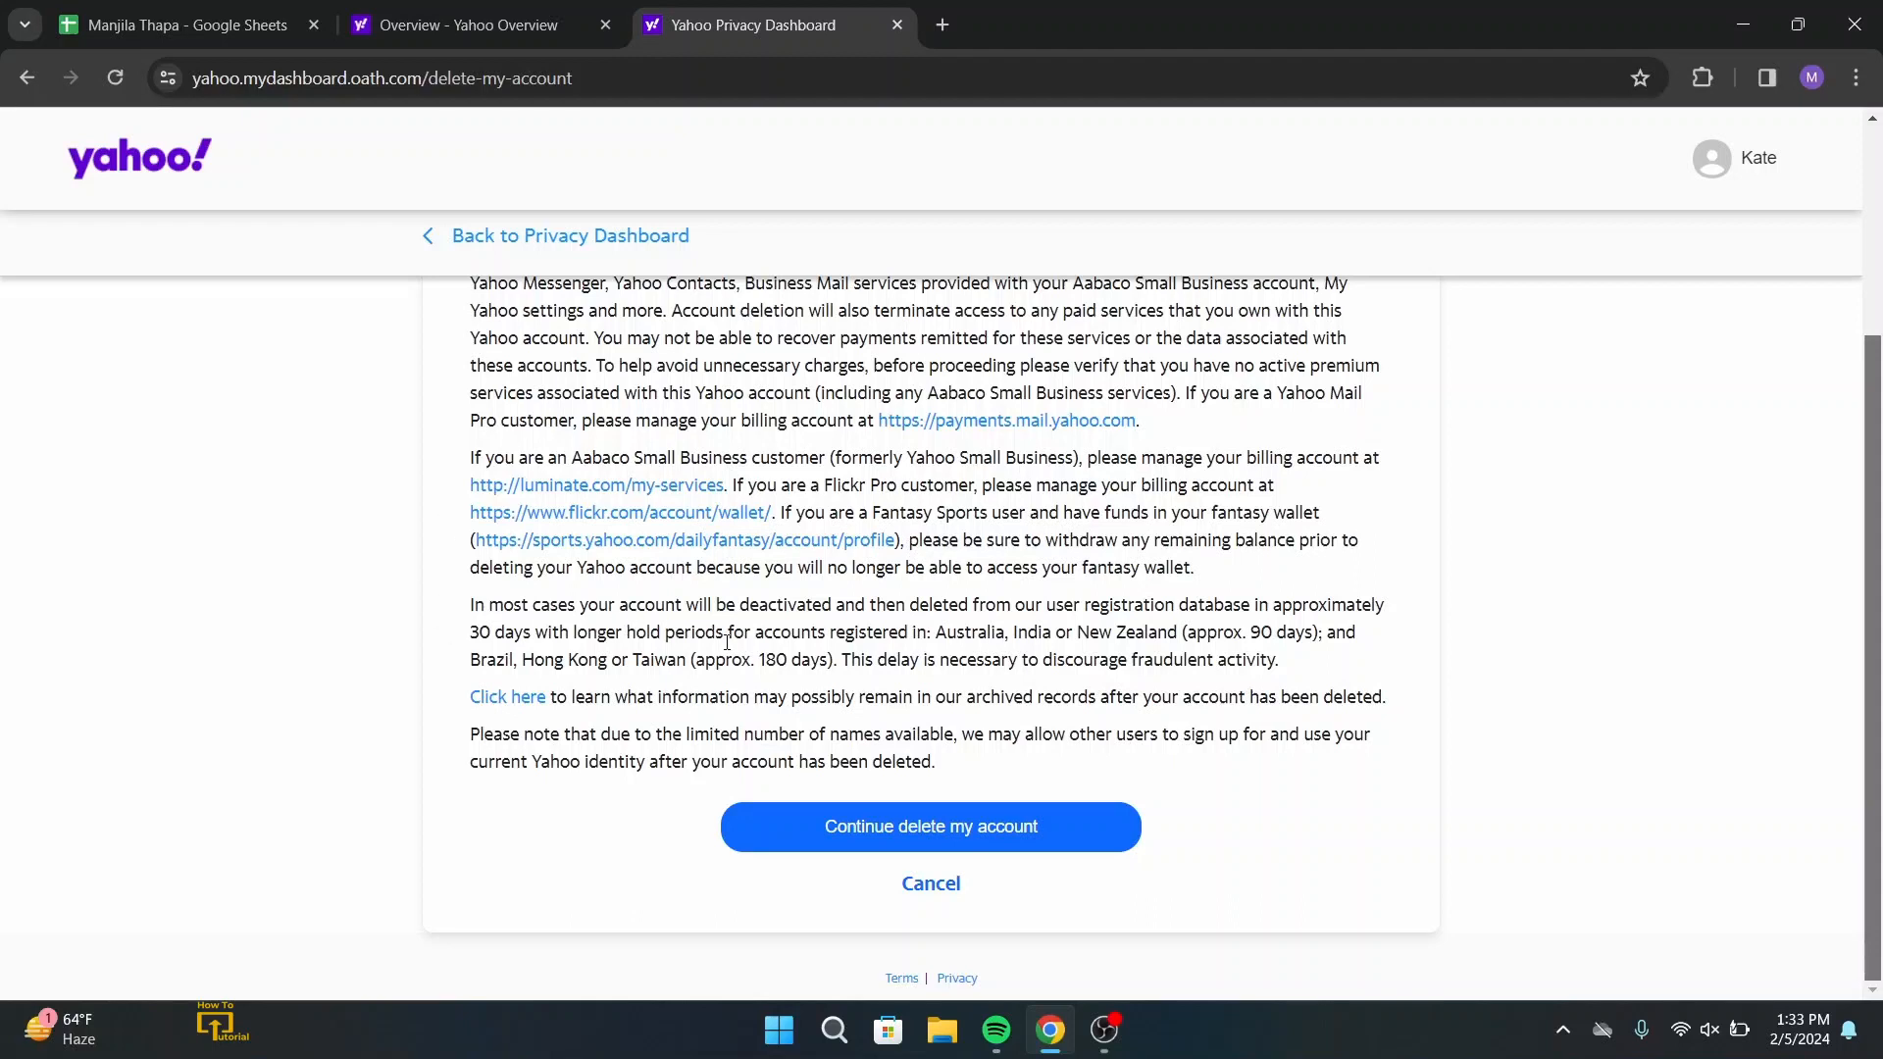
mouse_move(919, 624)
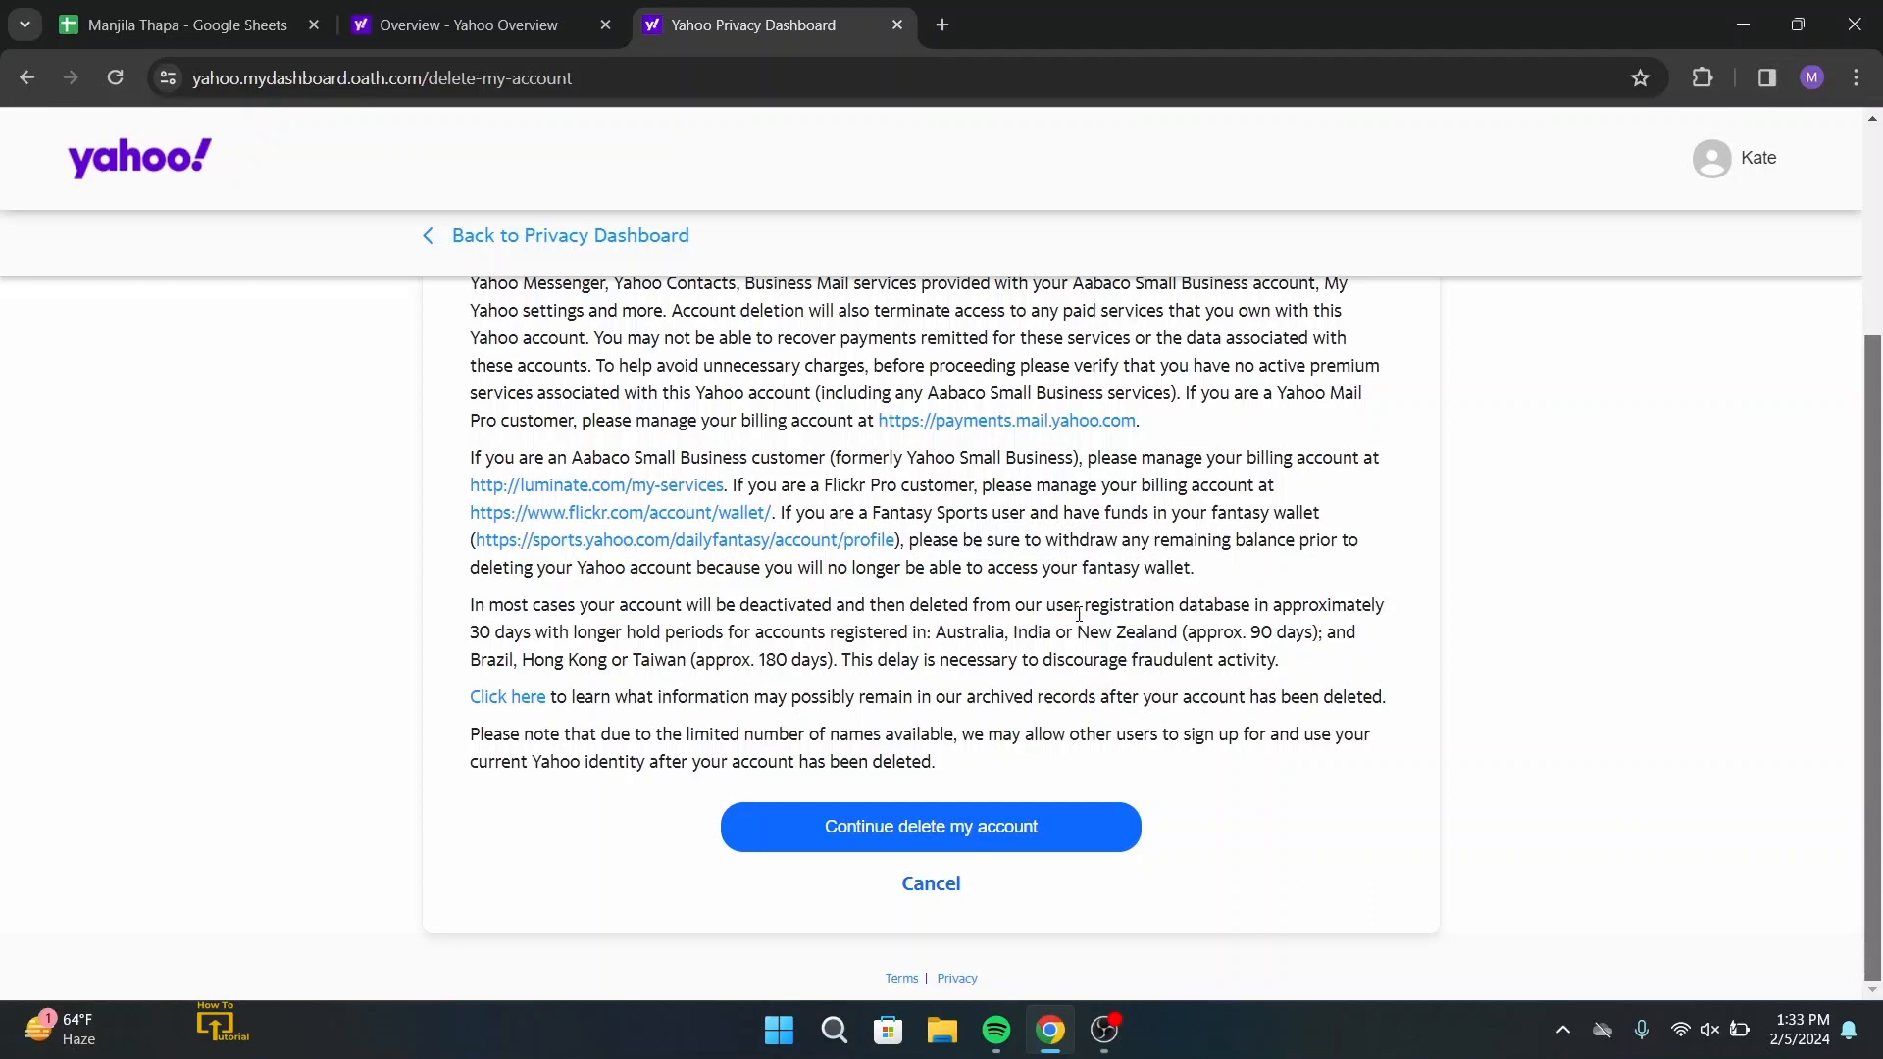
mouse_move(526, 727)
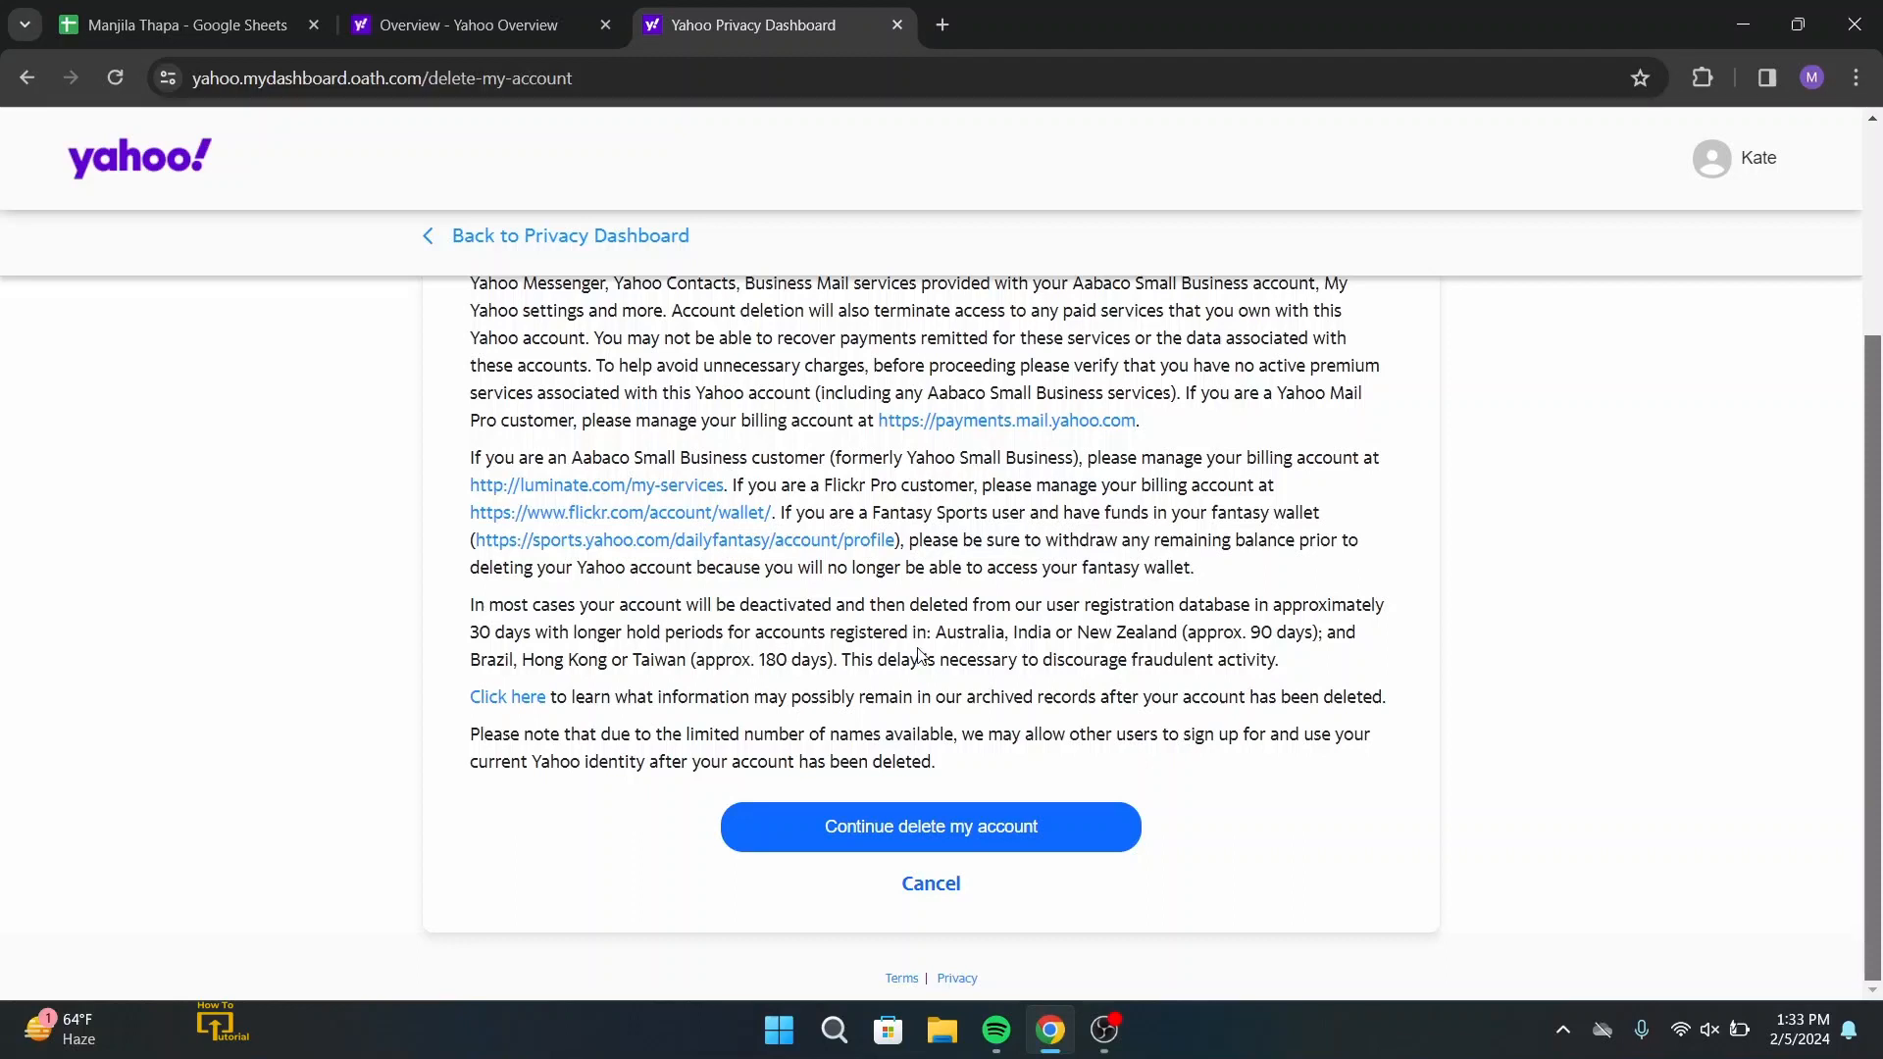
mouse_move(1045, 683)
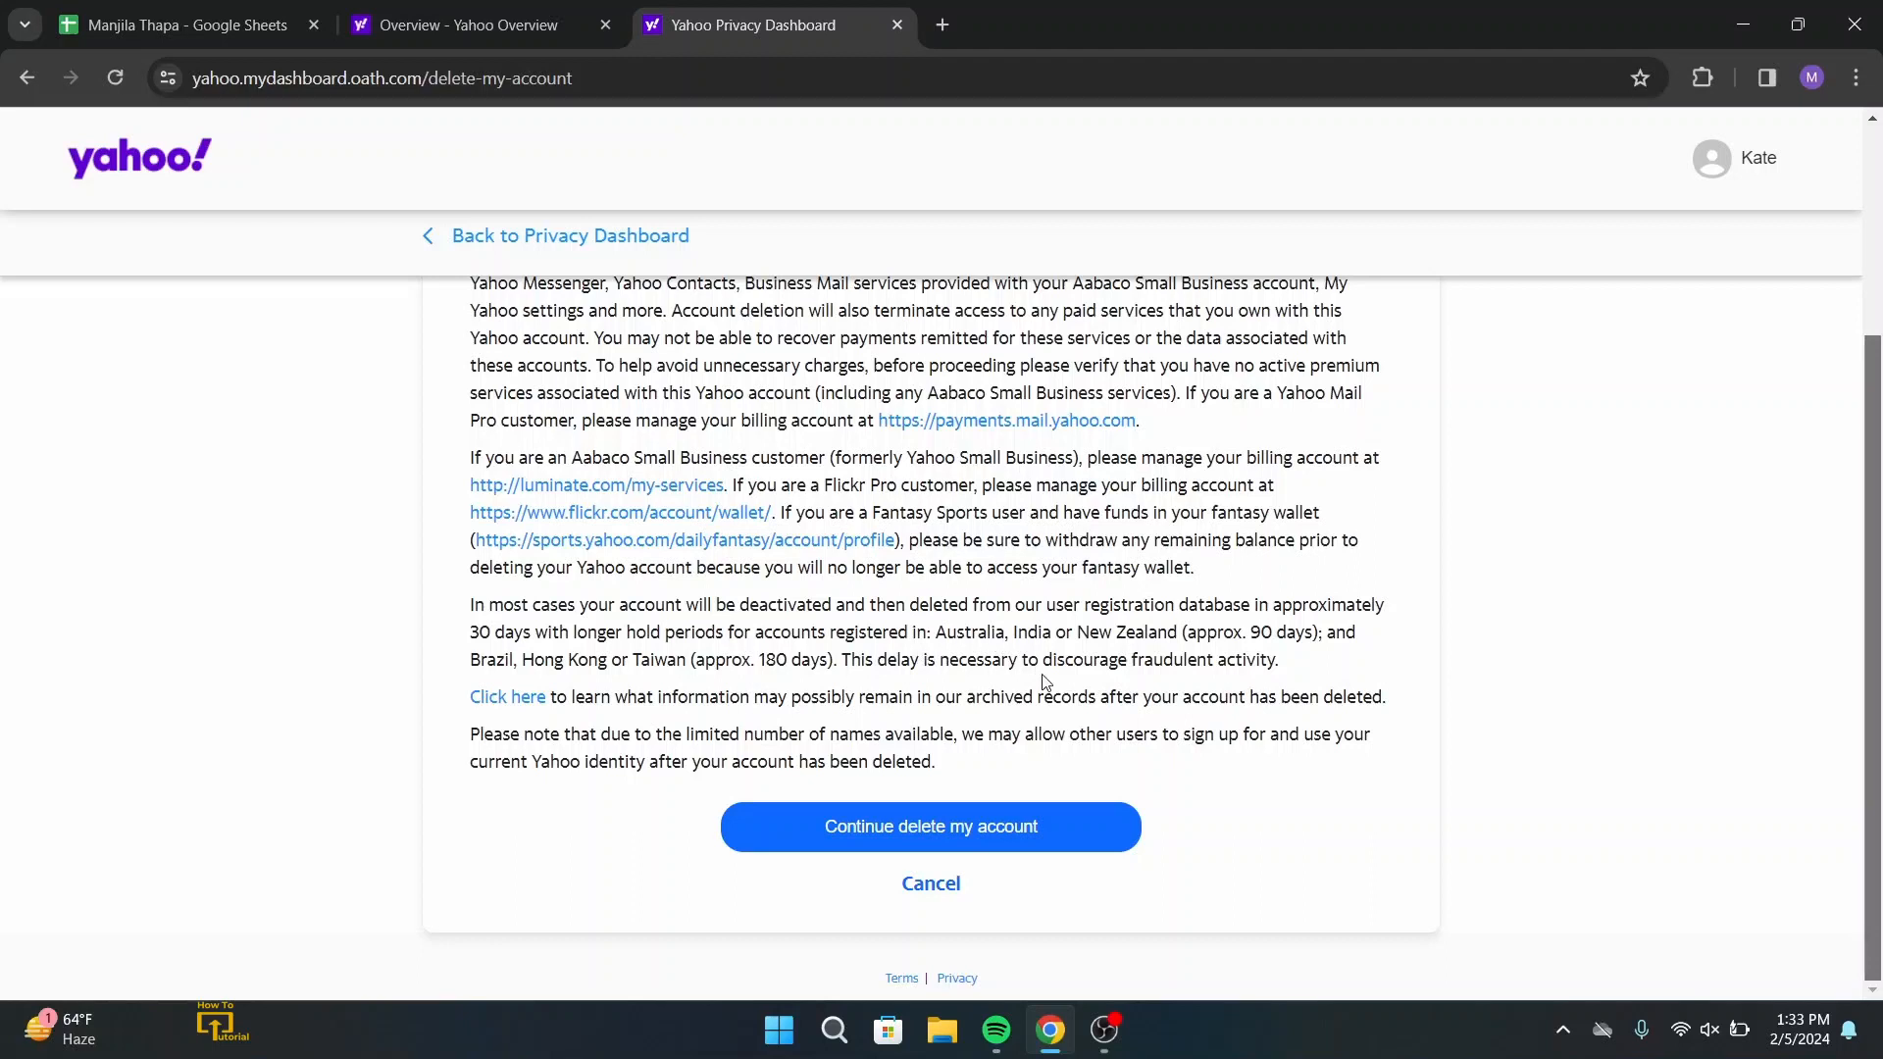
mouse_move(1083, 874)
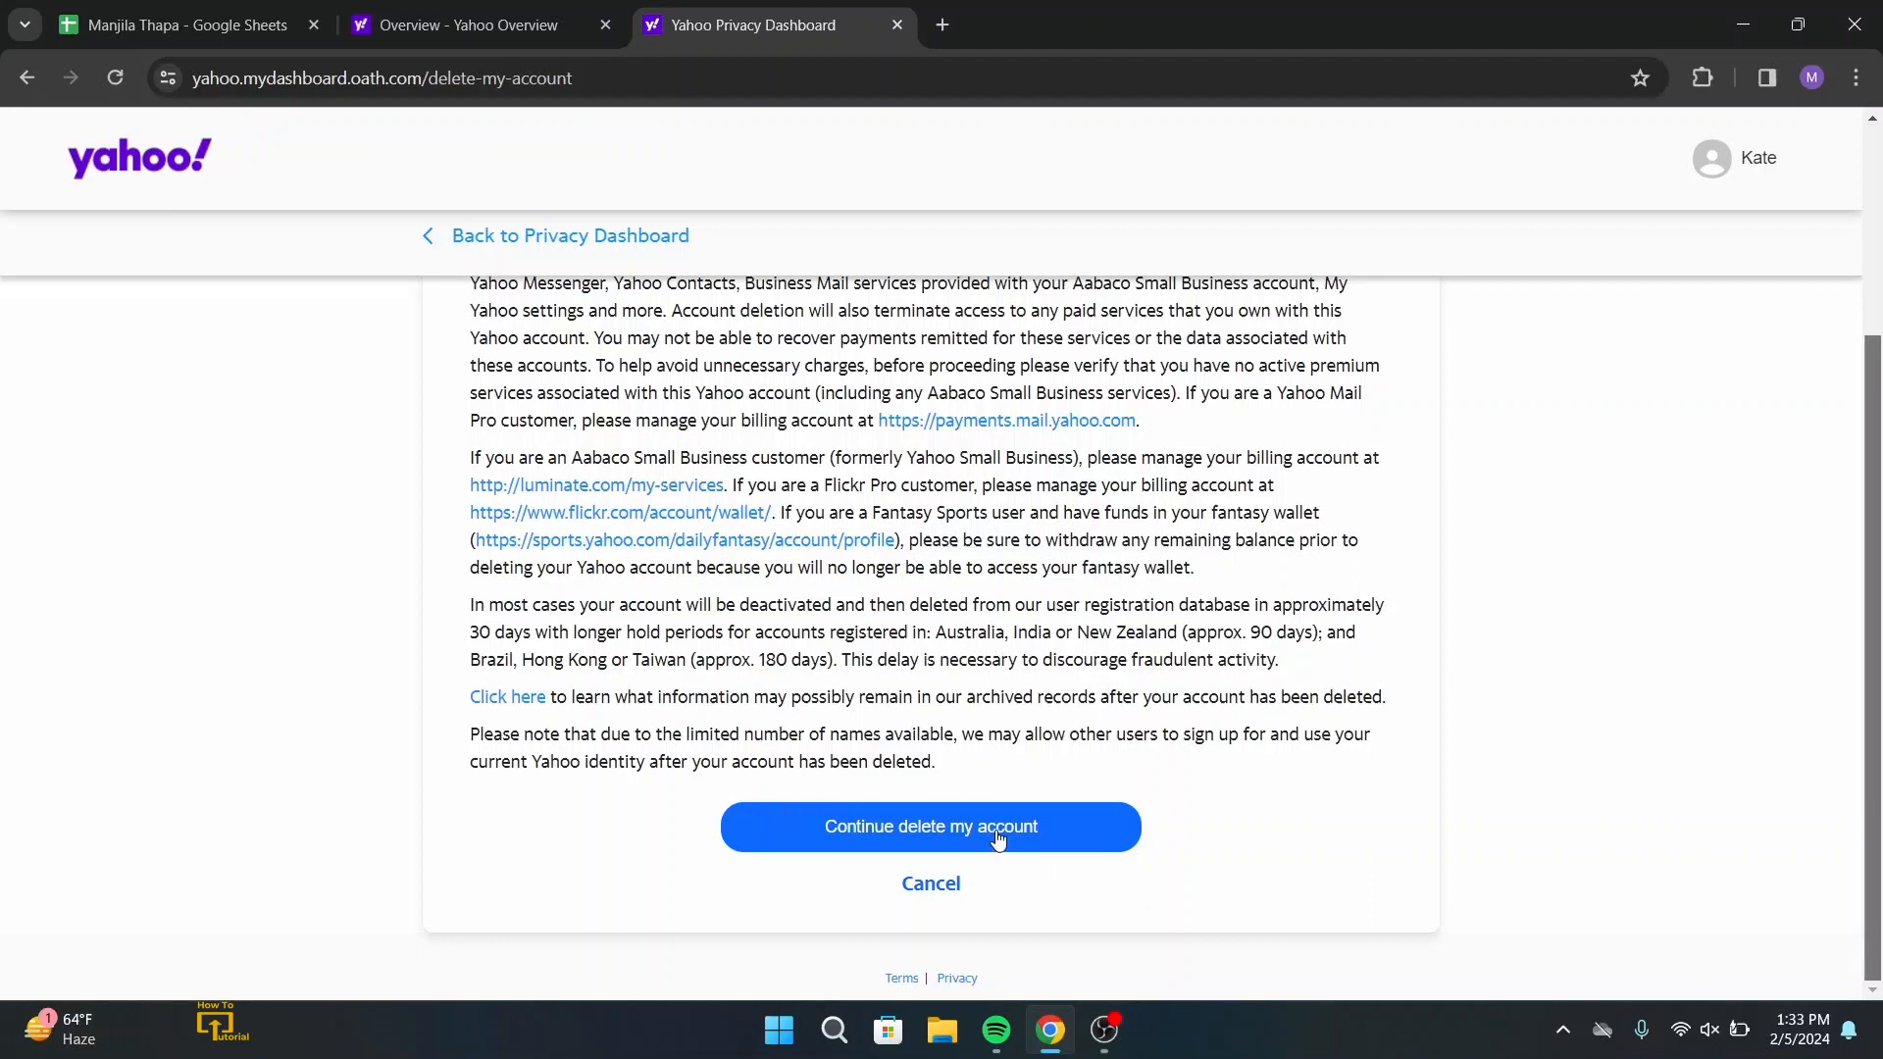
left_click(929, 825)
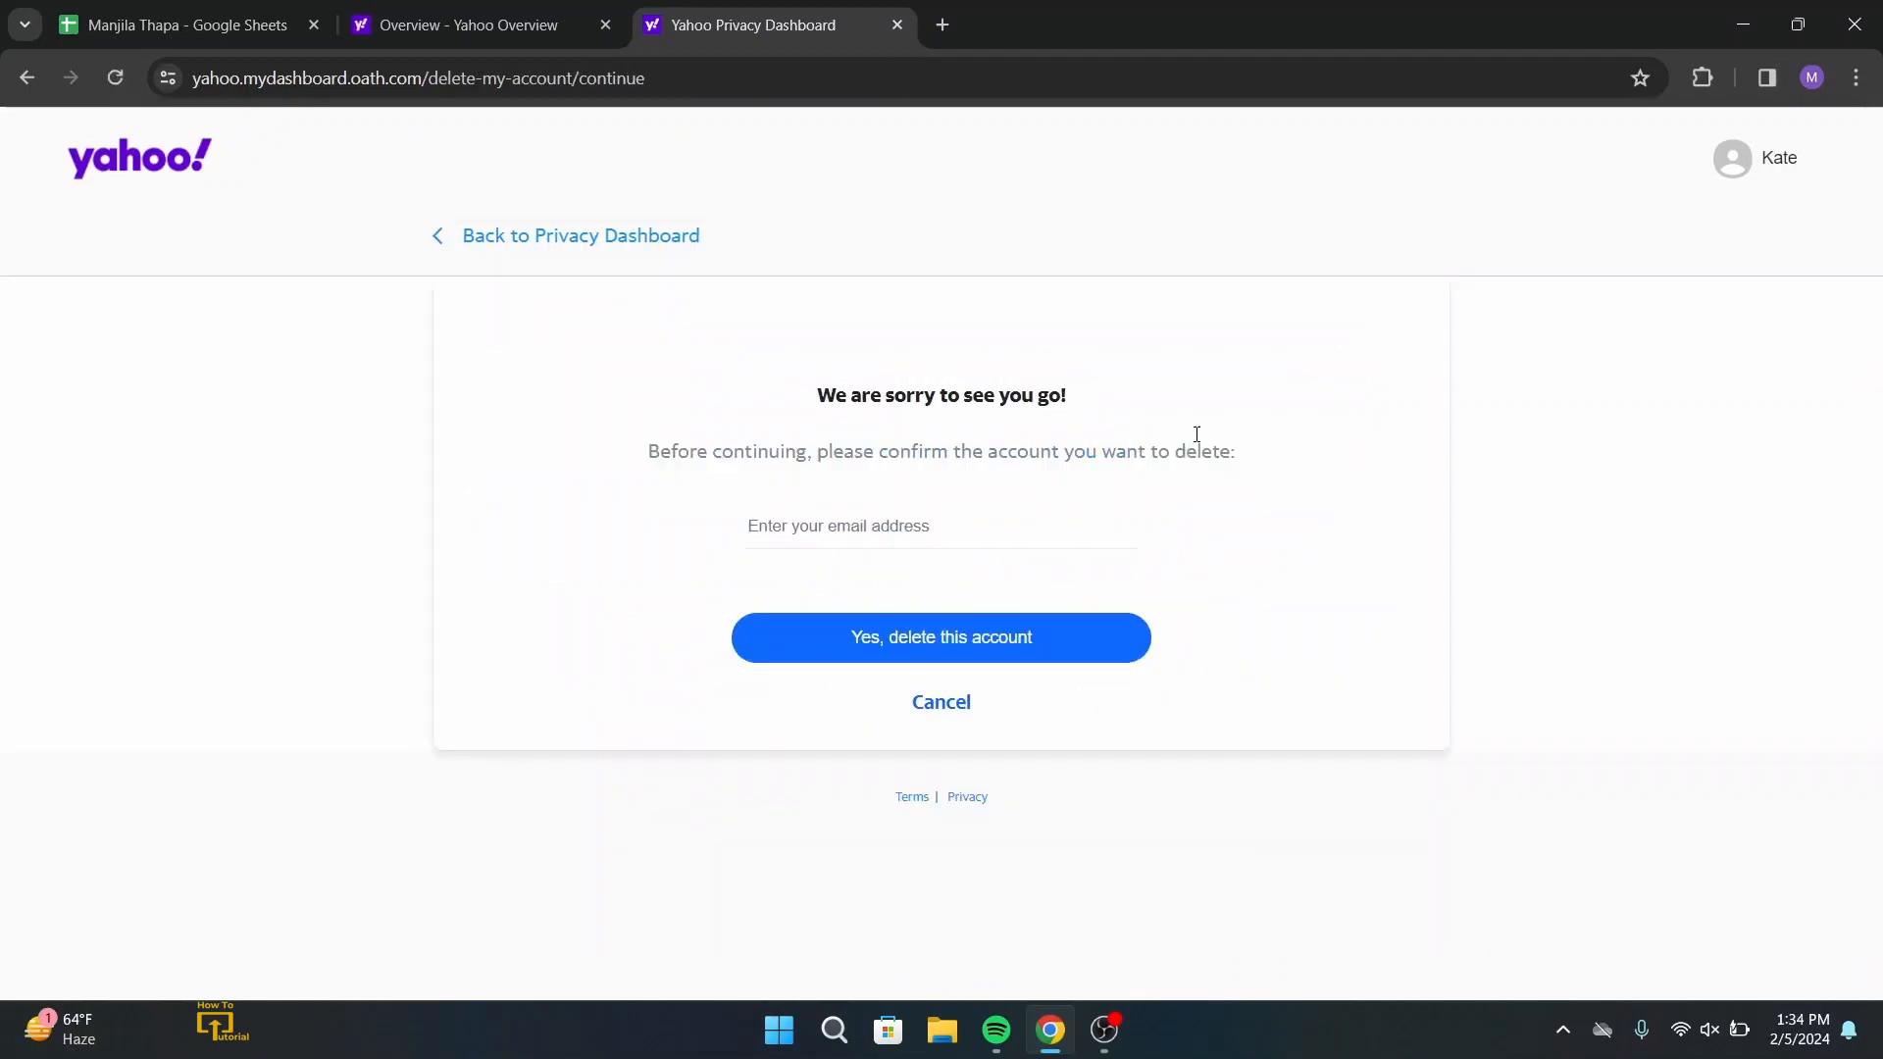
left_click(941, 525)
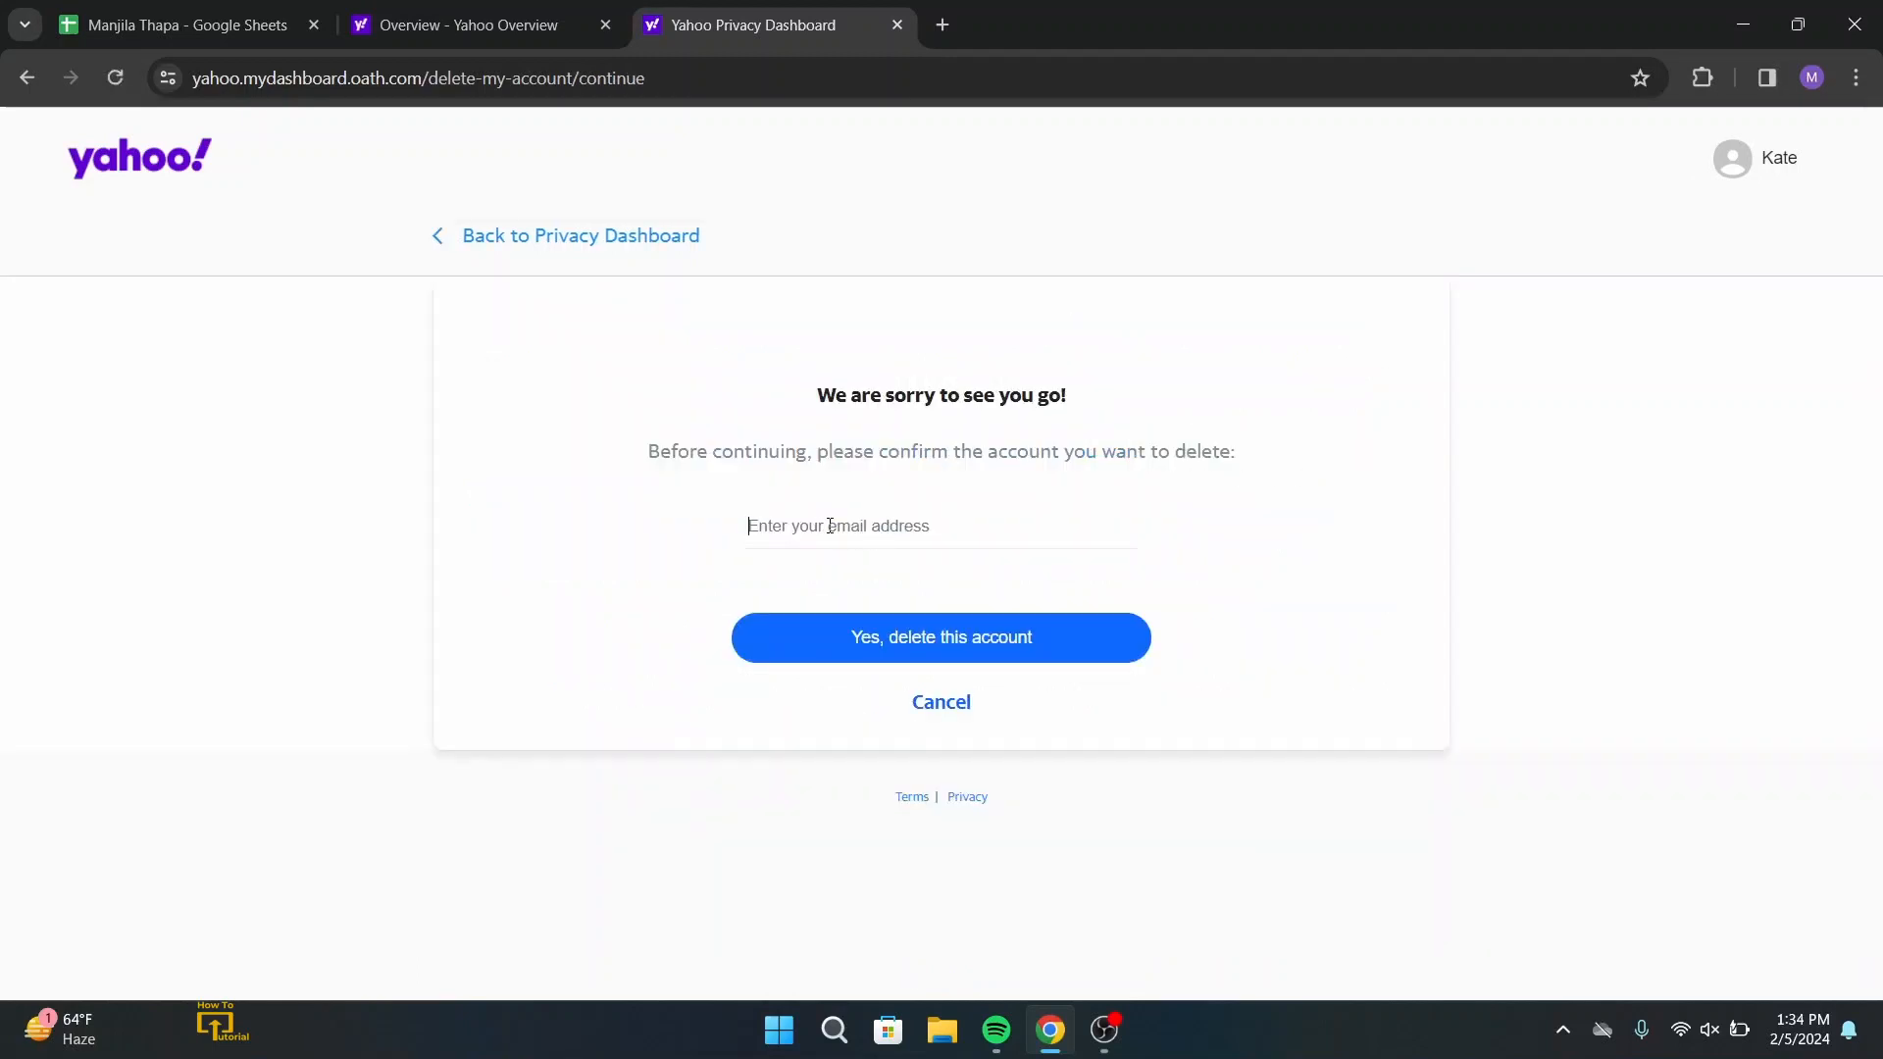
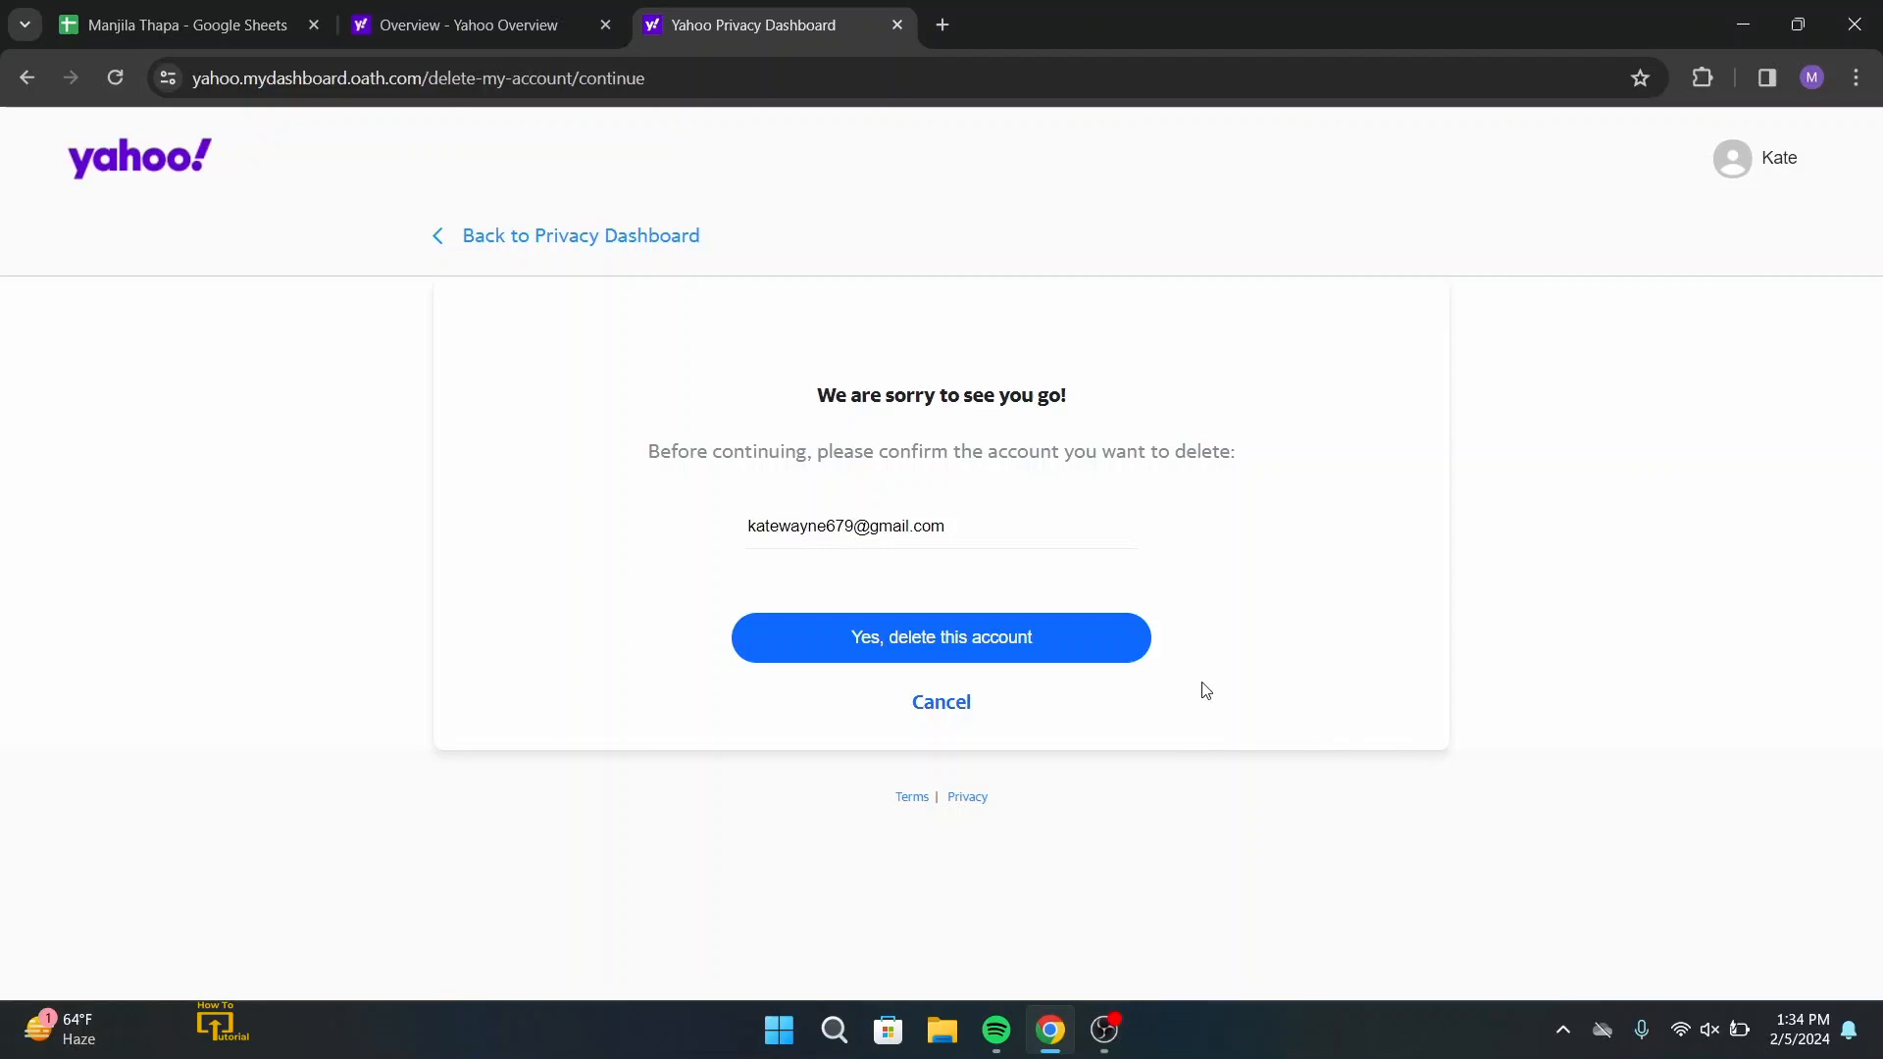
mouse_move(988, 645)
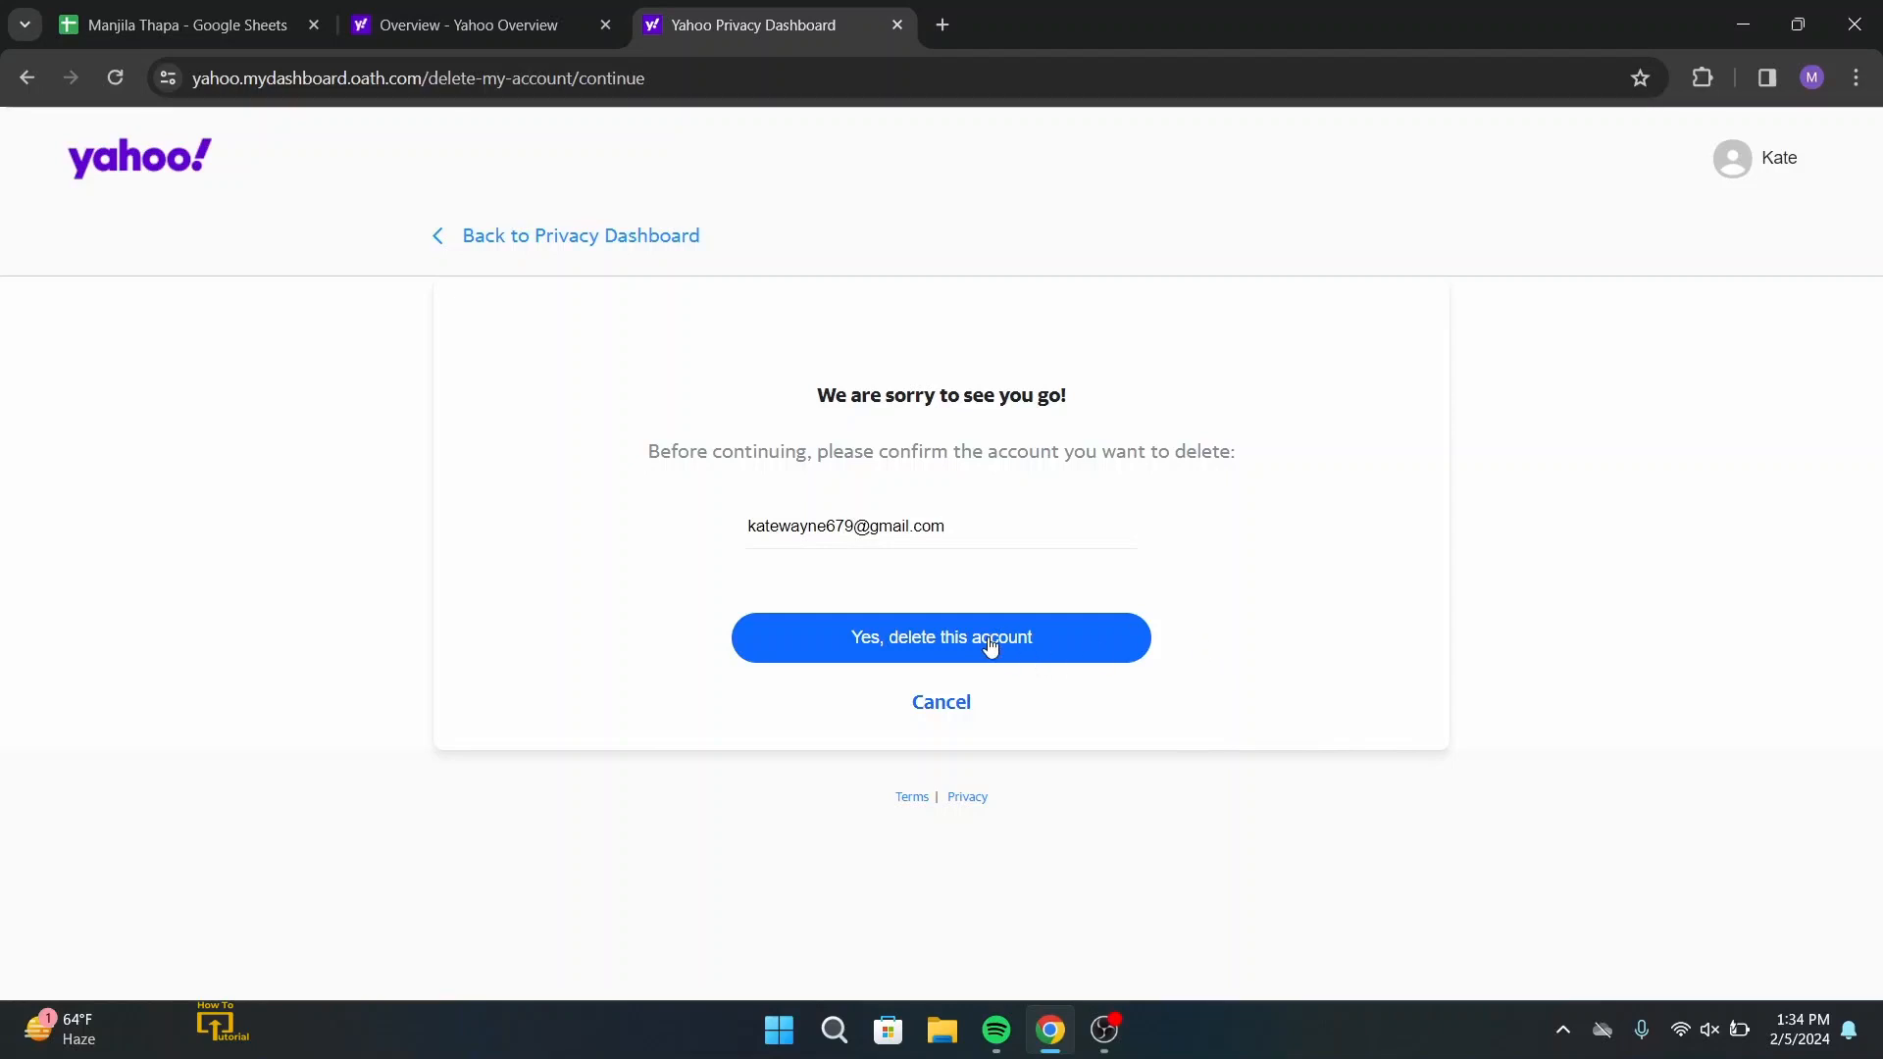
Confirm with 'Yes, delete this account' to deactivate it pending permanent deletion
left_click(941, 636)
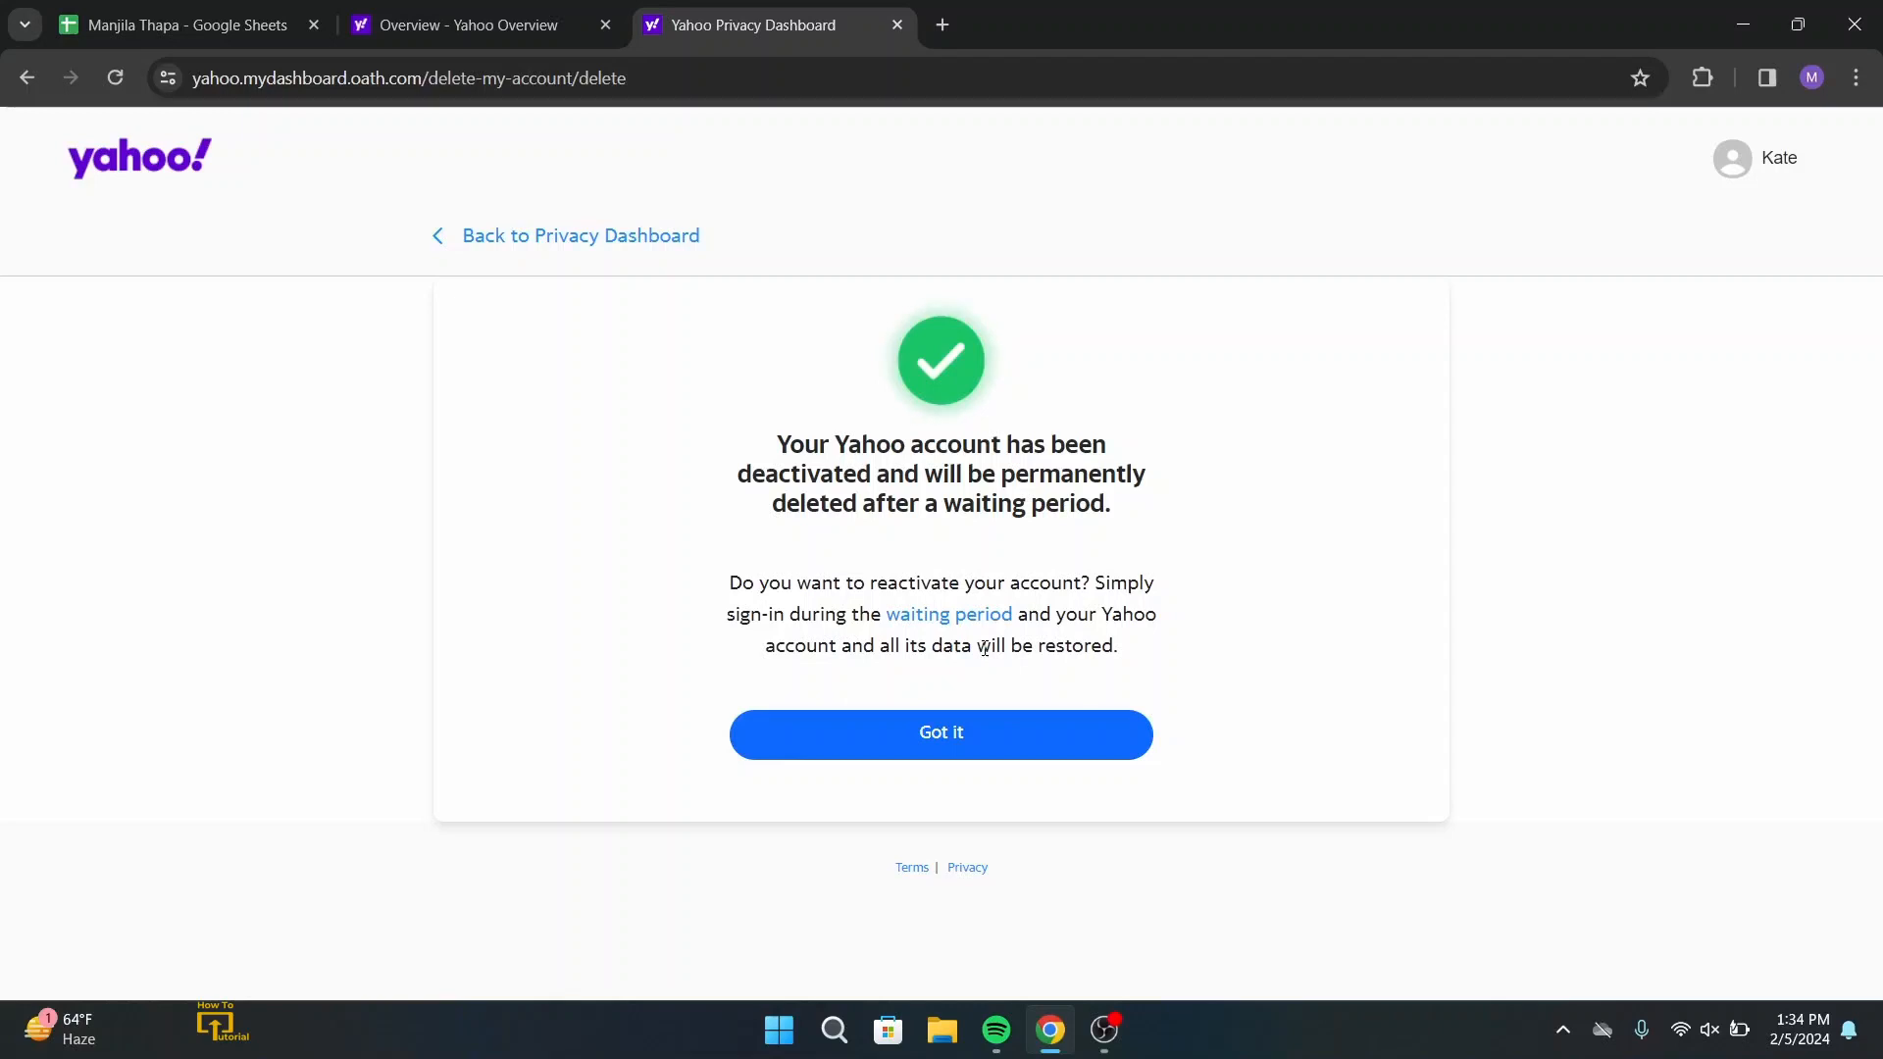
mouse_move(1118, 572)
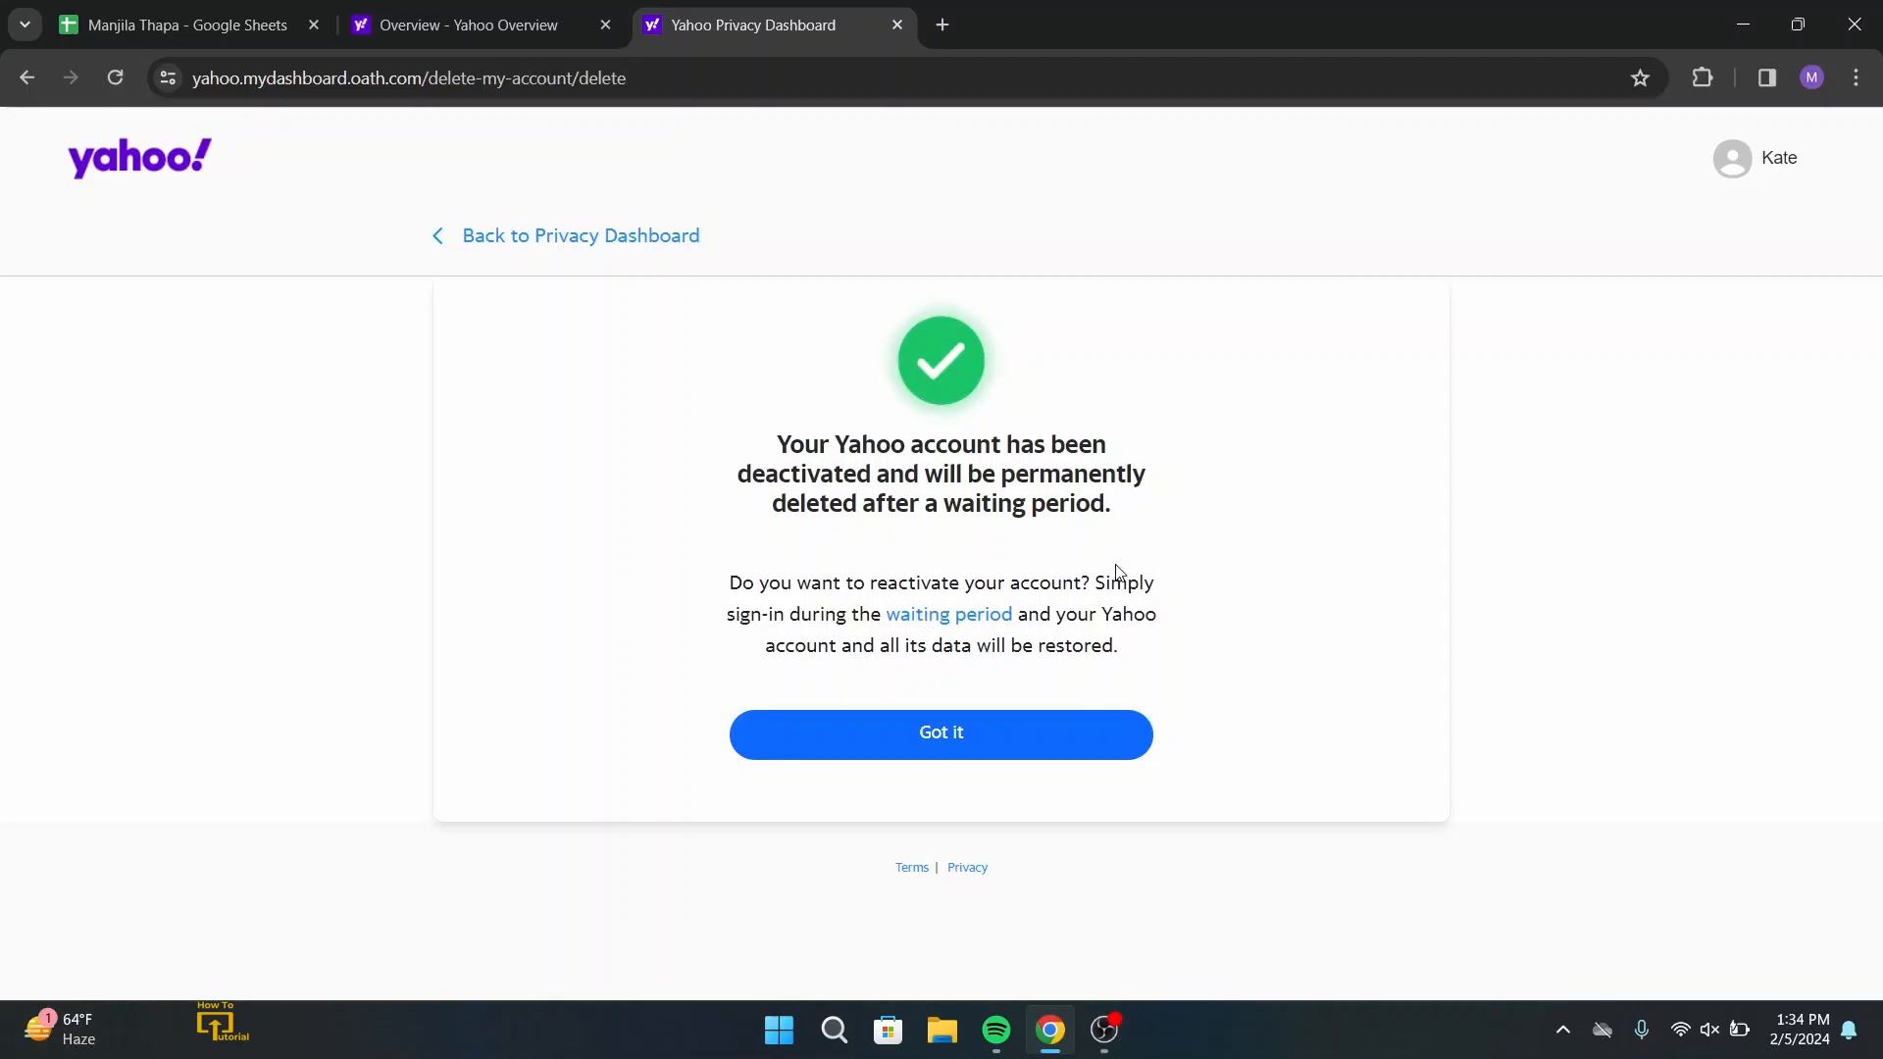
mouse_move(958, 632)
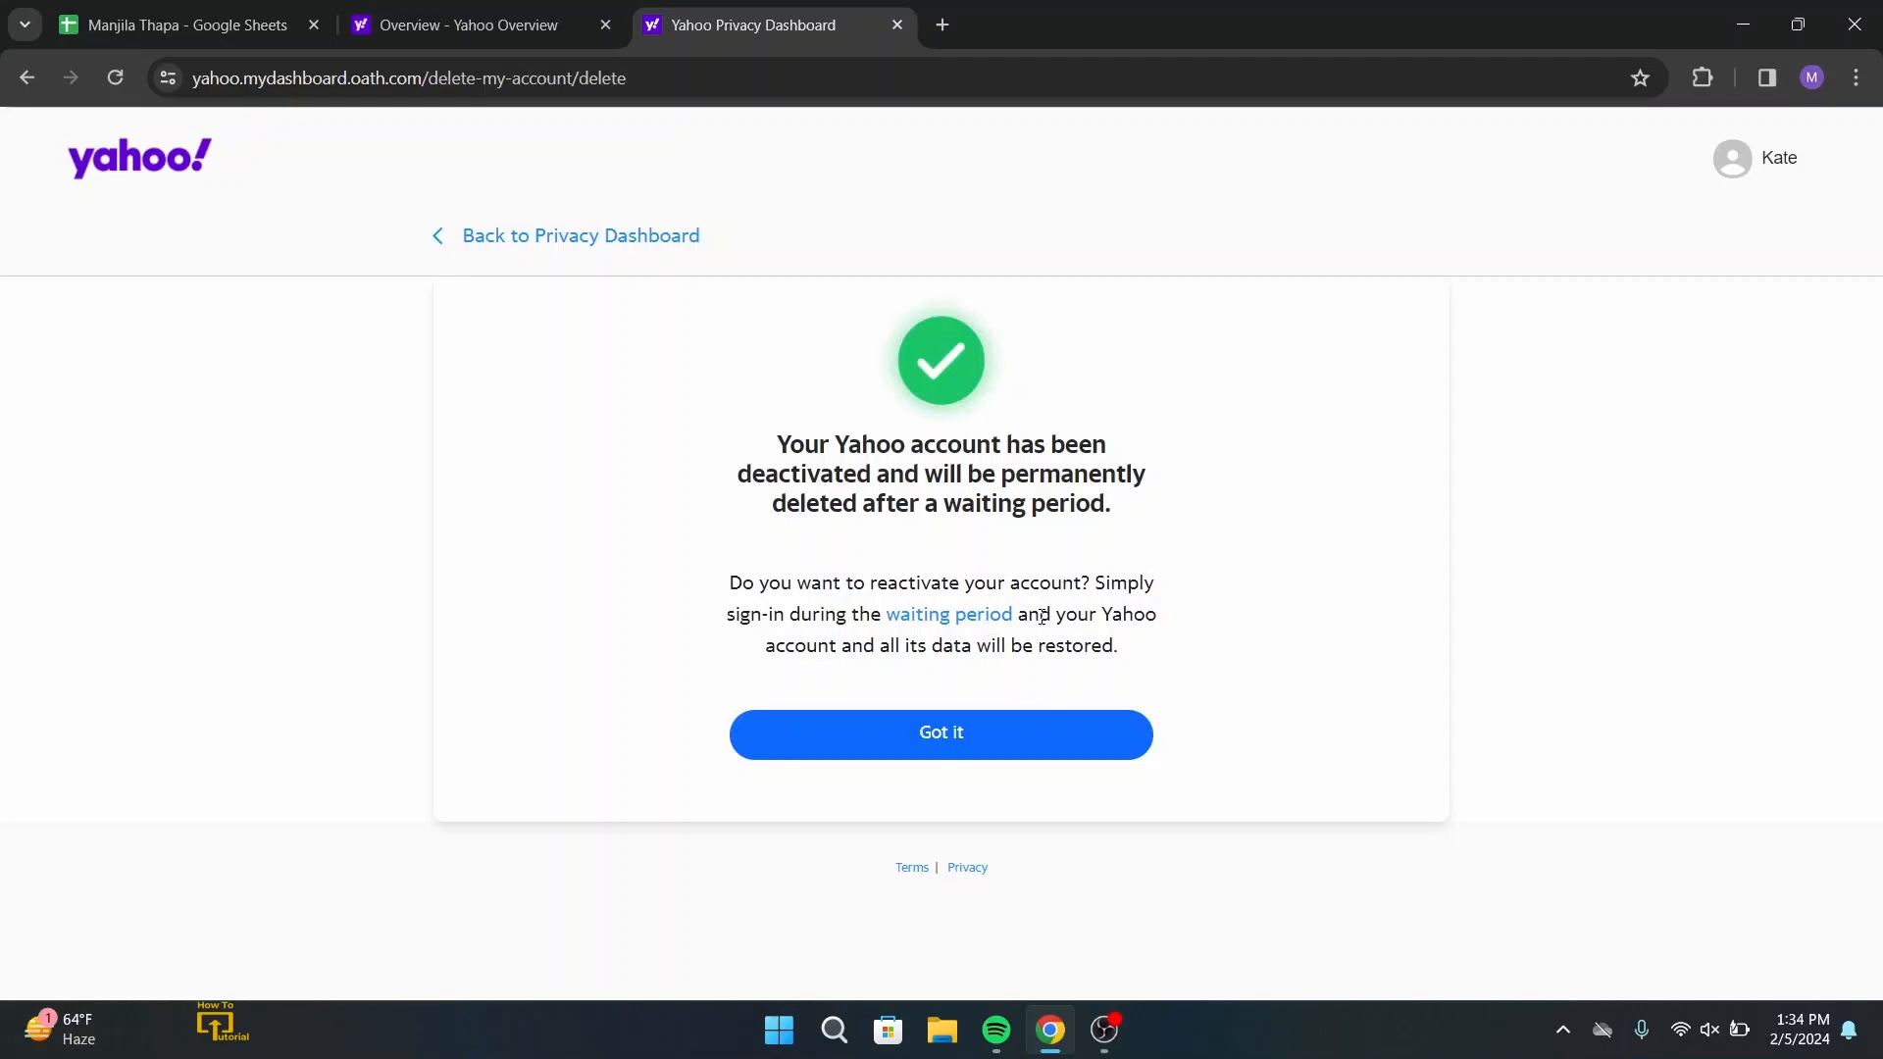
mouse_move(1081, 644)
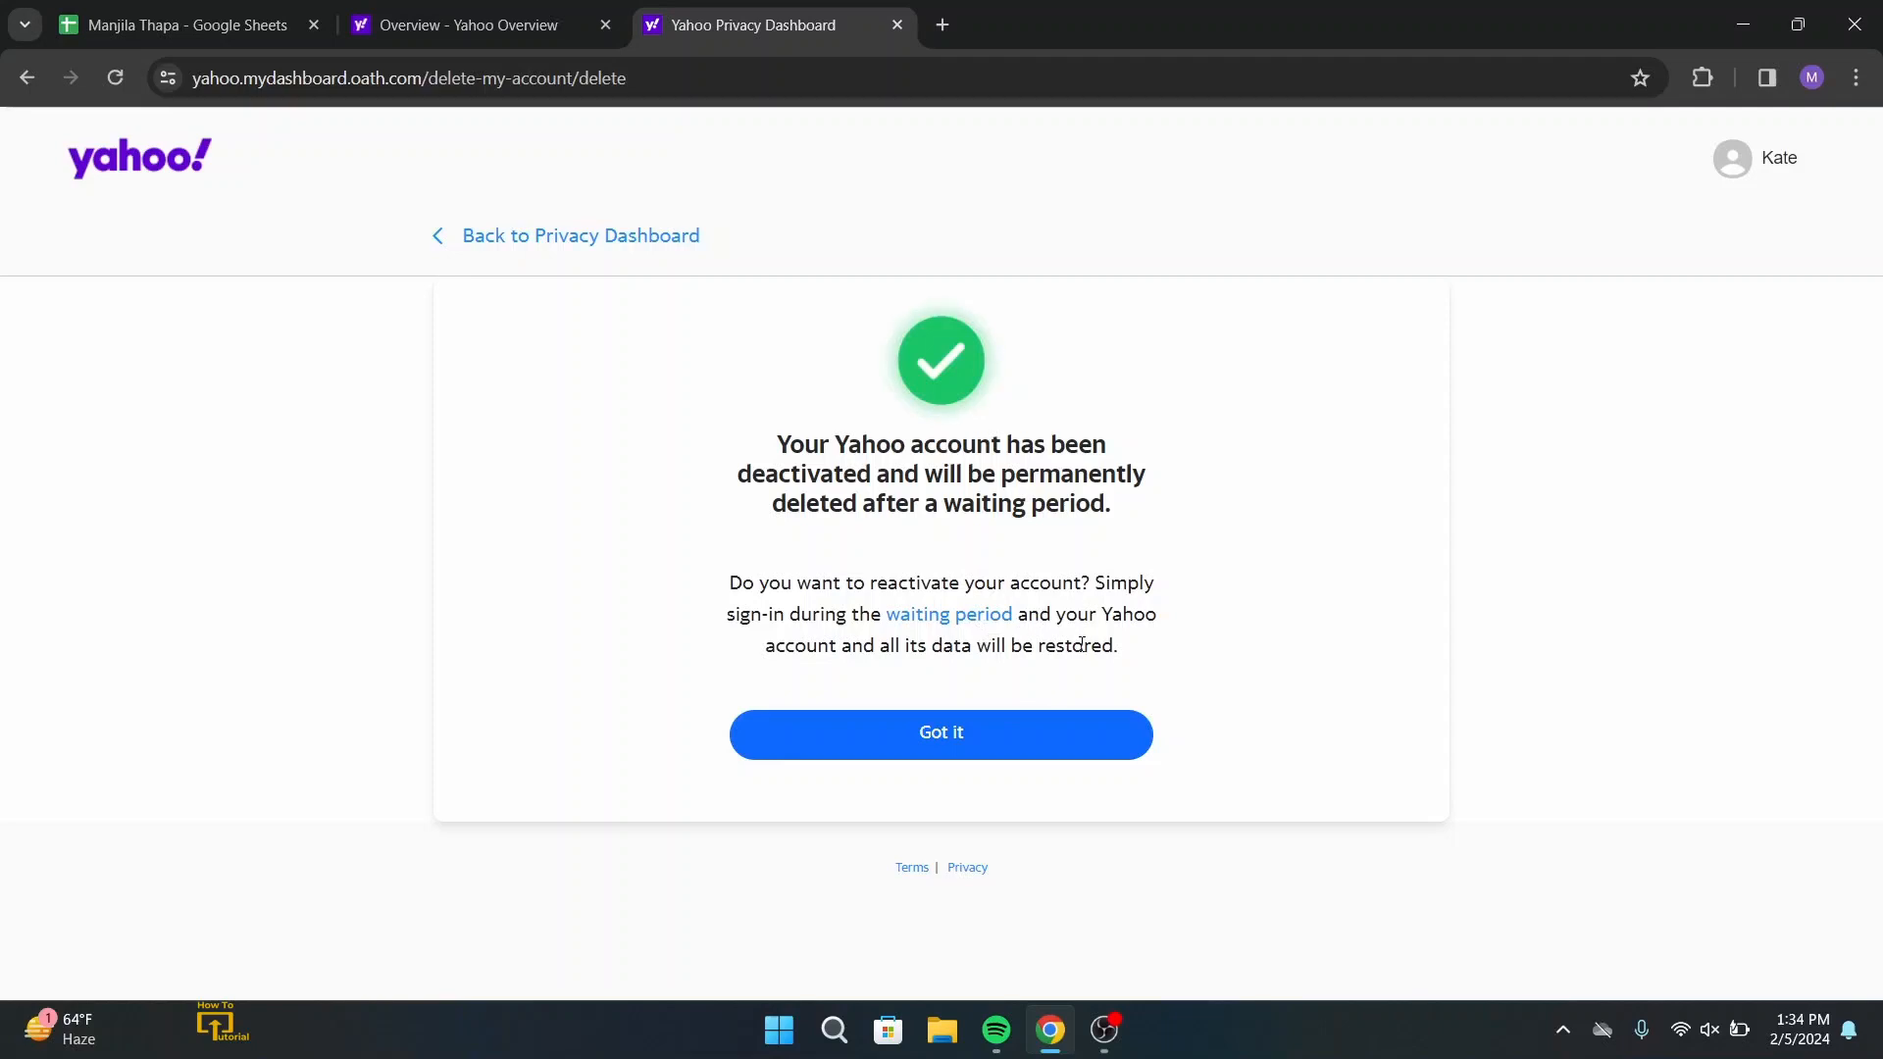